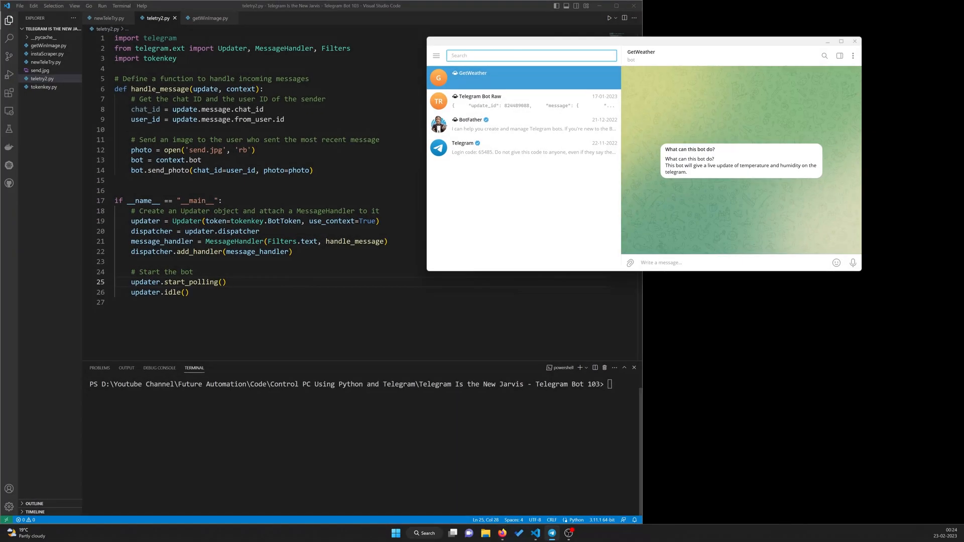
- Enter python .\teletry2.py at the VS Code PowerShell terminal prompt
type("python .\\teletry2.py")
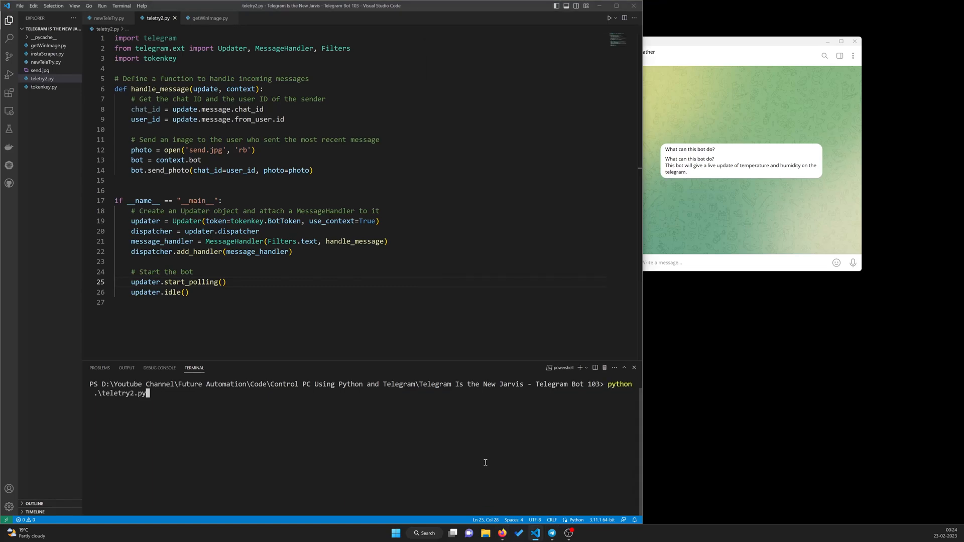
left_click(581, 533)
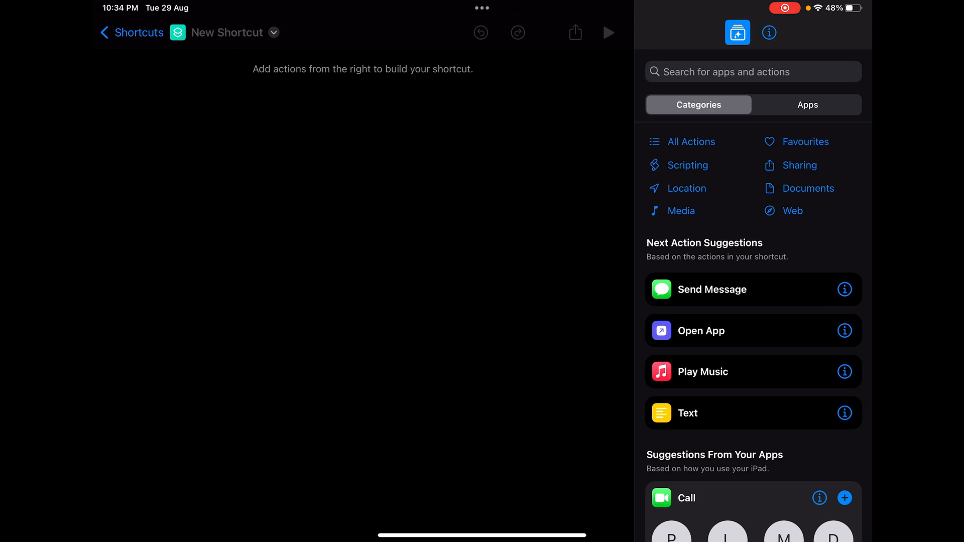
- Search actions for List and add the Scripting List action
type("List")
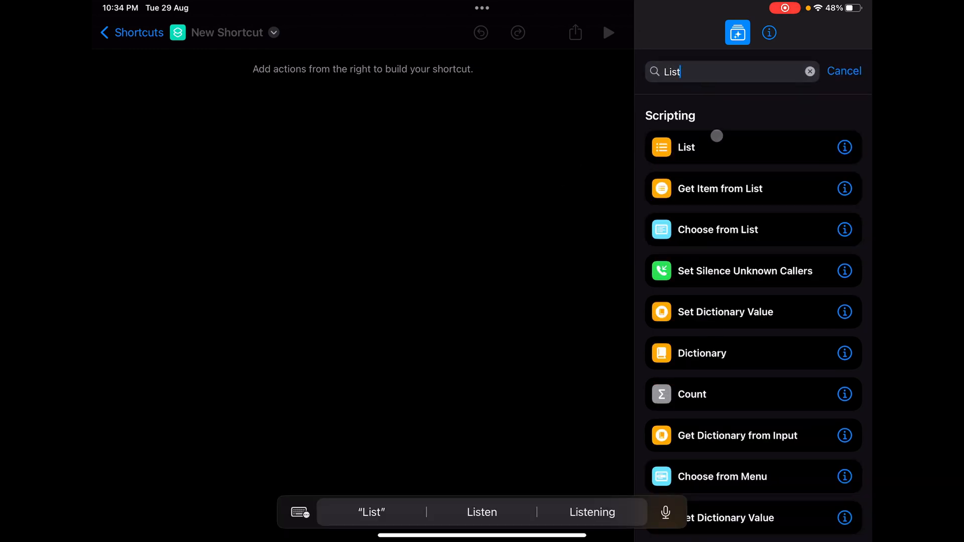
left_click(687, 148)
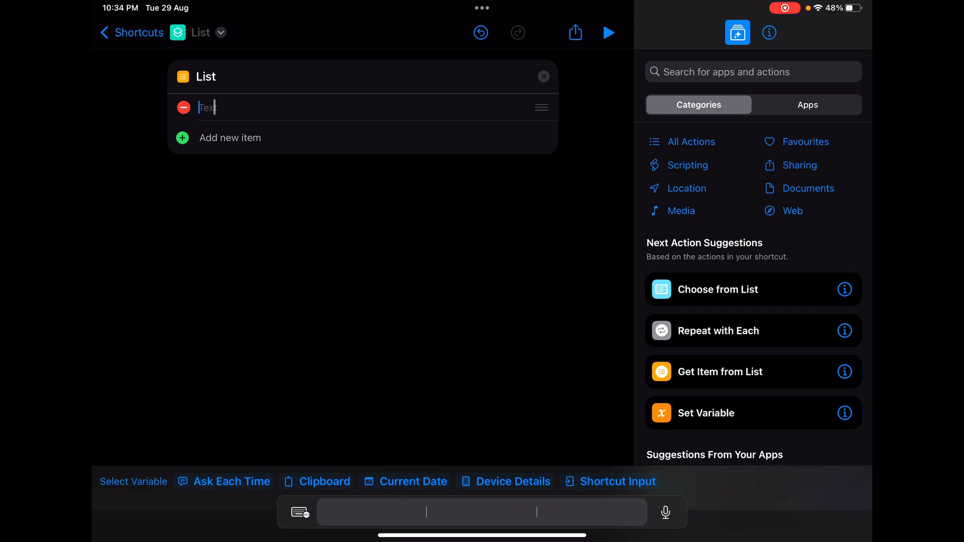
- Enter Python, Java, C++ and Go as the List action's four items
type("Python")
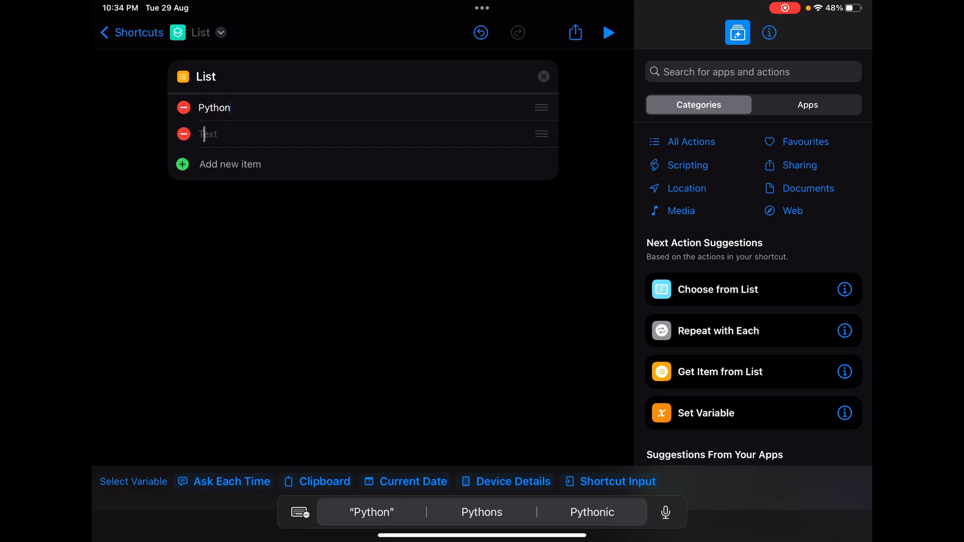
type("Java")
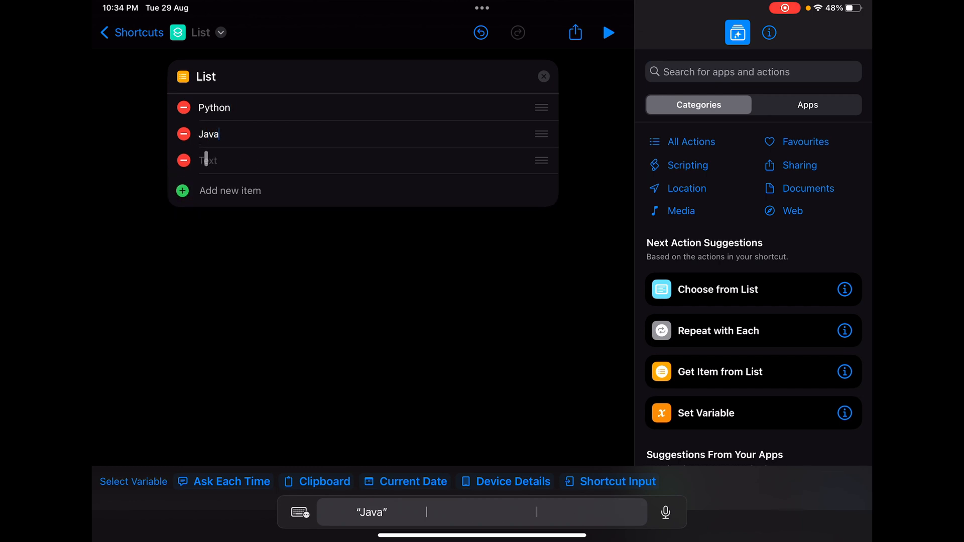
type("C")
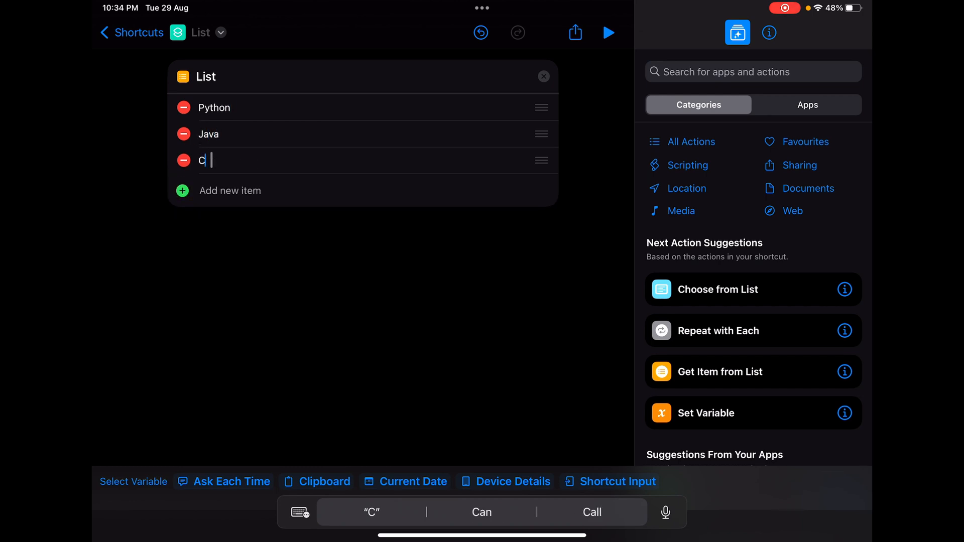
type("++")
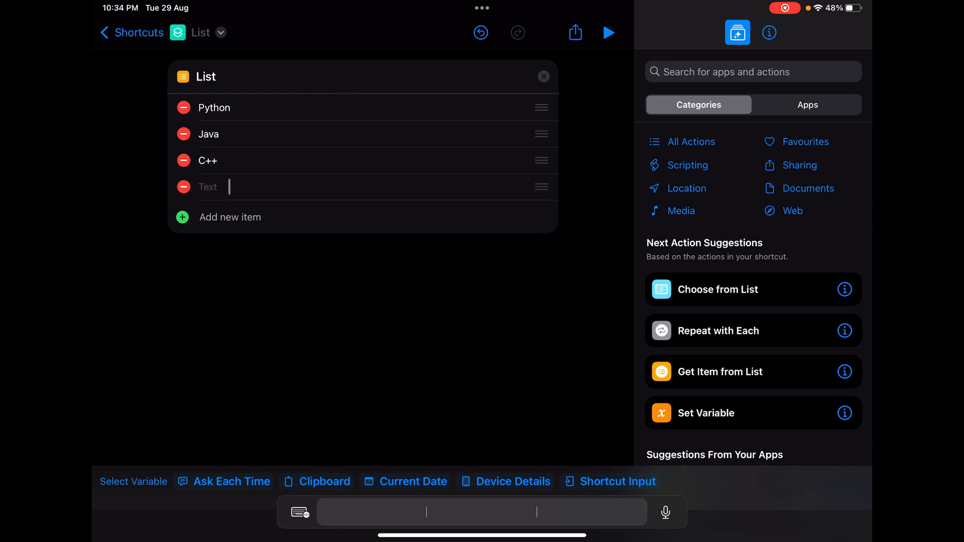
type("Go")
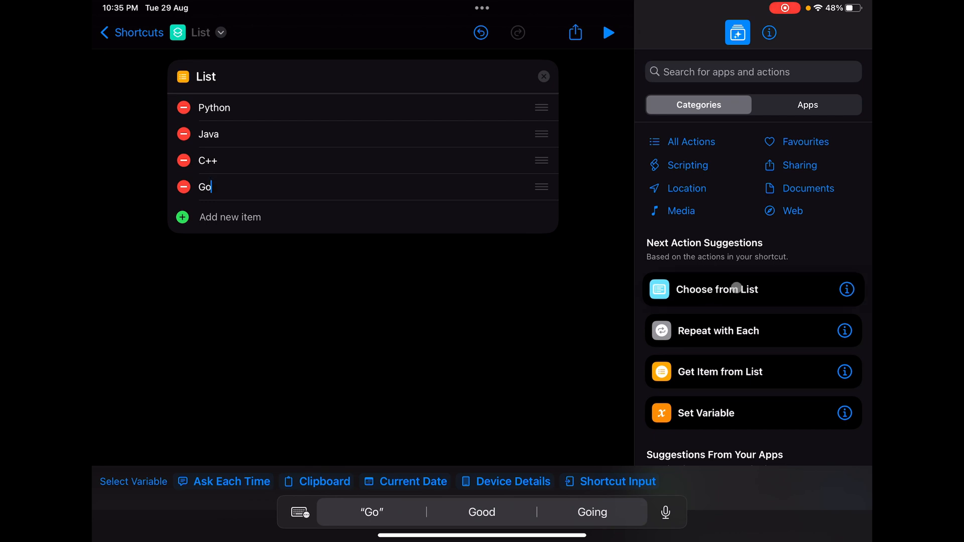
- Add Choose from List after the List, run the shortcut and pick Python
left_click(717, 289)
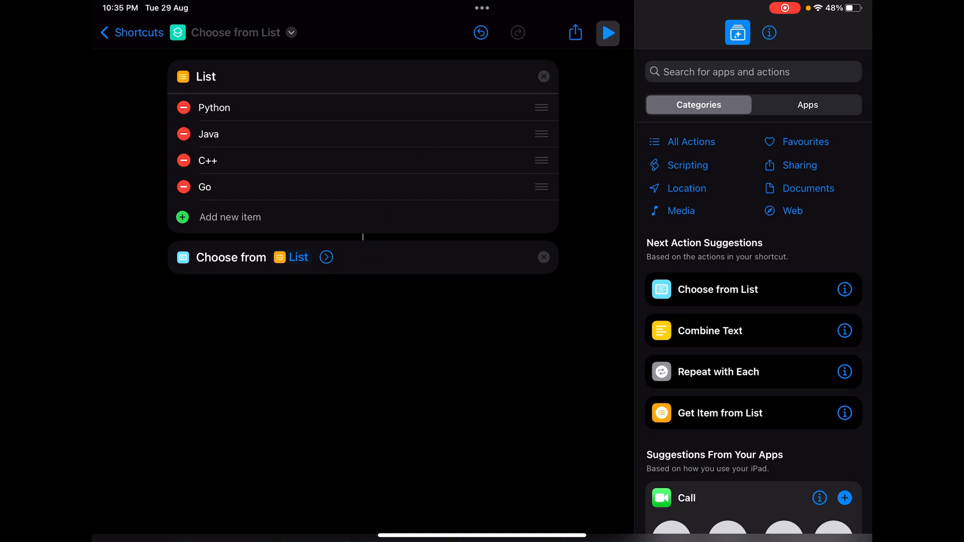
left_click(607, 33)
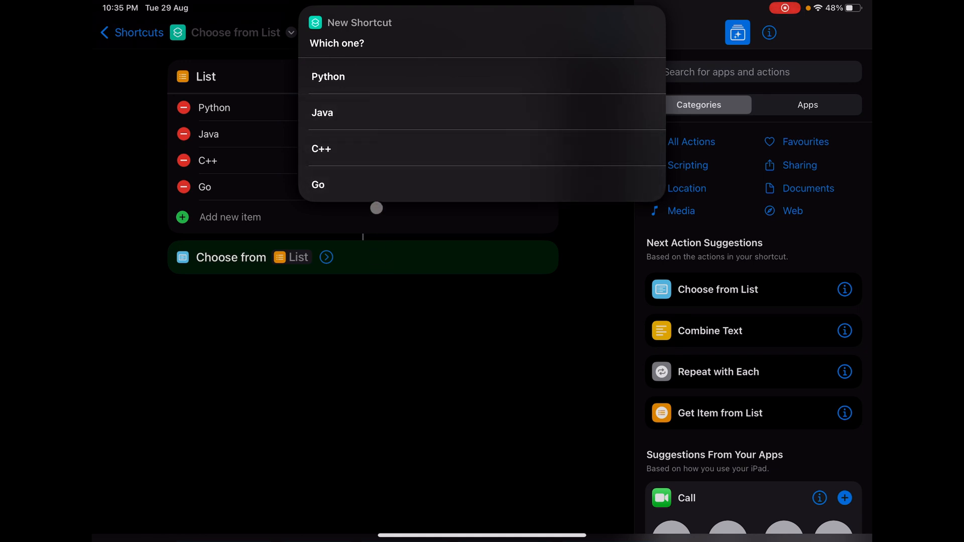
left_click(328, 76)
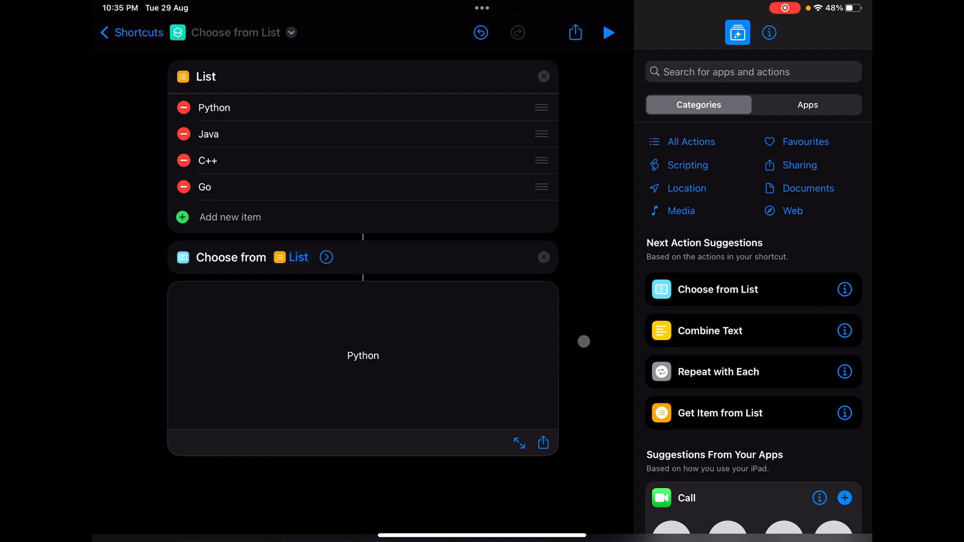
mouse_move(604, 128)
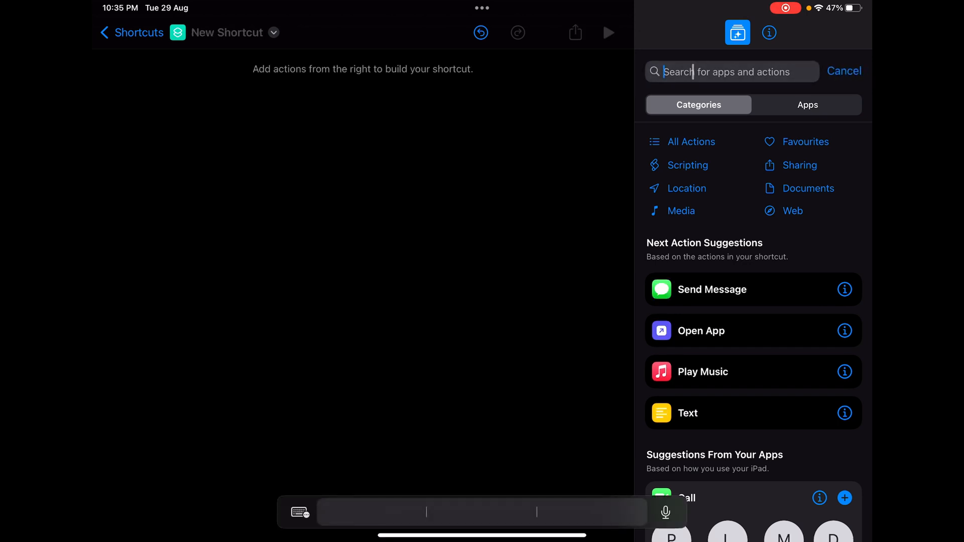
- In a new shortcut, search actions for Dict and add the Dictionary action
type("List")
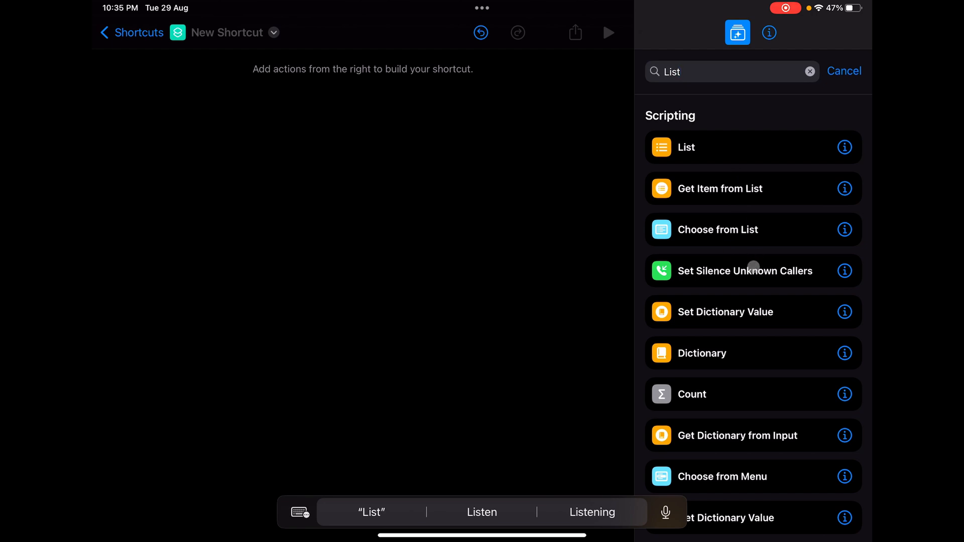
scroll("down", 3)
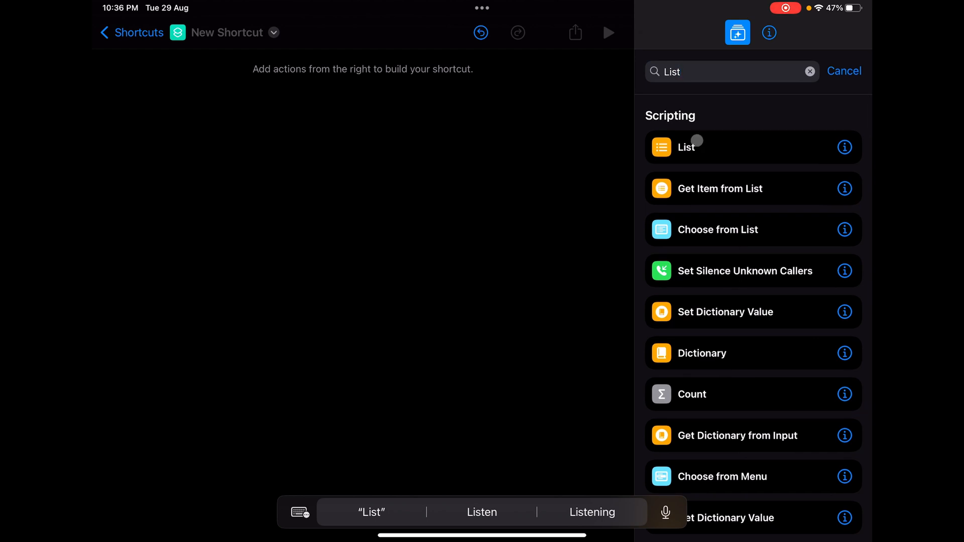
left_click(810, 71)
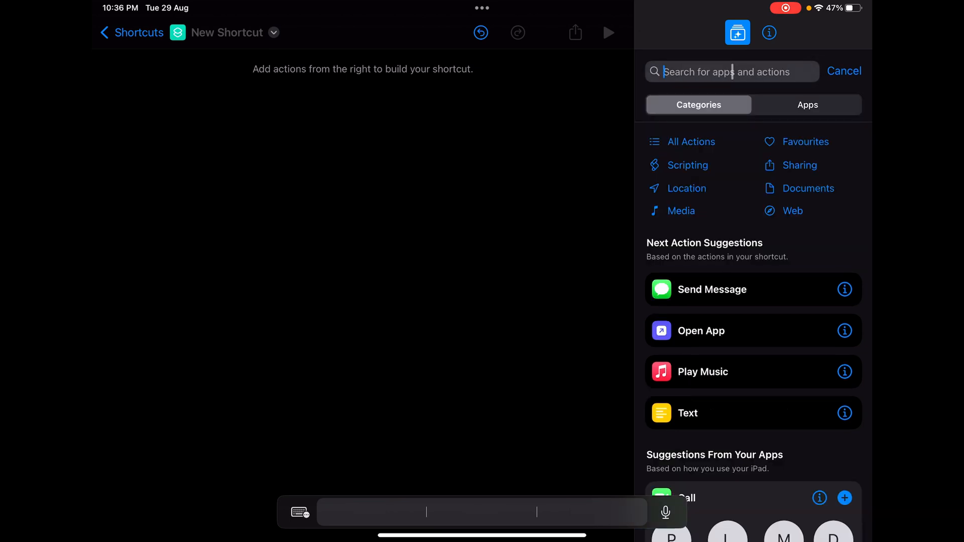
type("Dict")
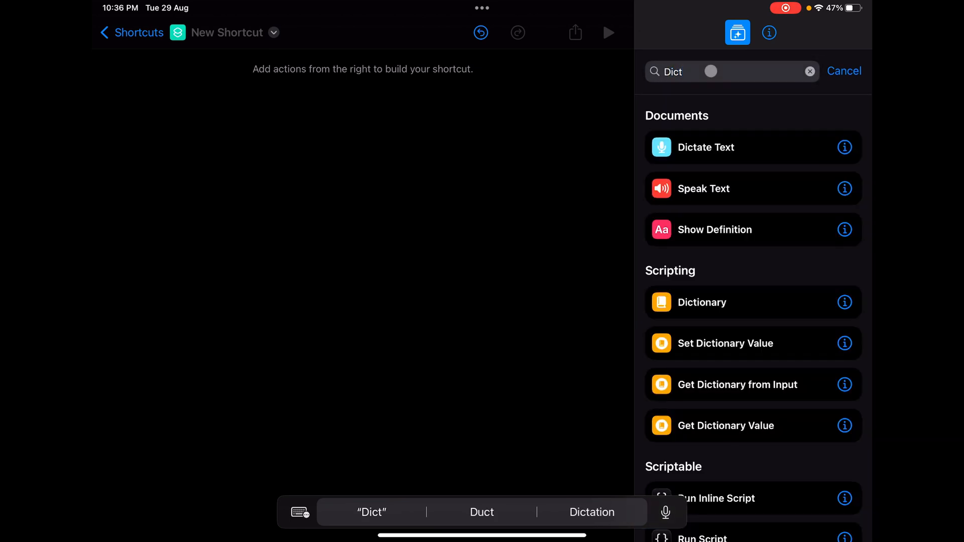
left_click(702, 303)
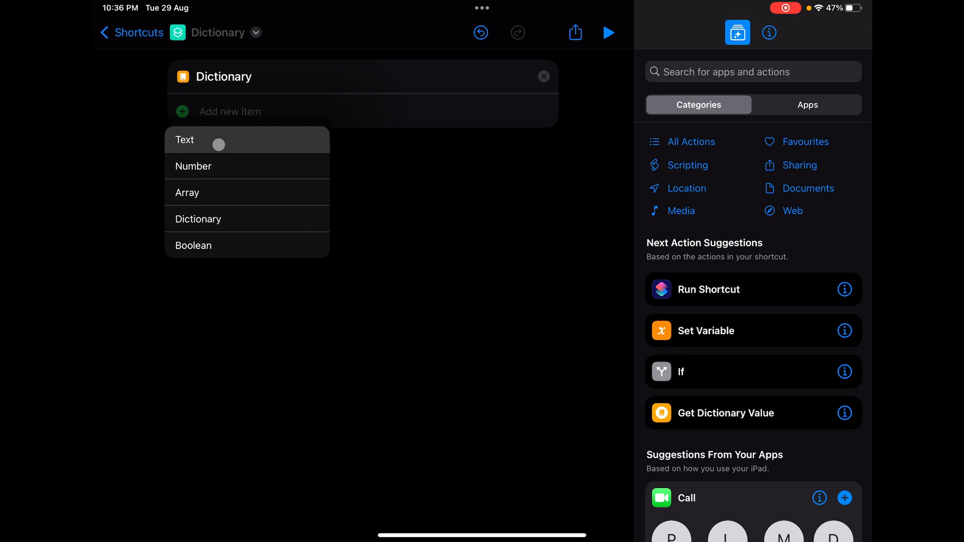
mouse_move(228, 203)
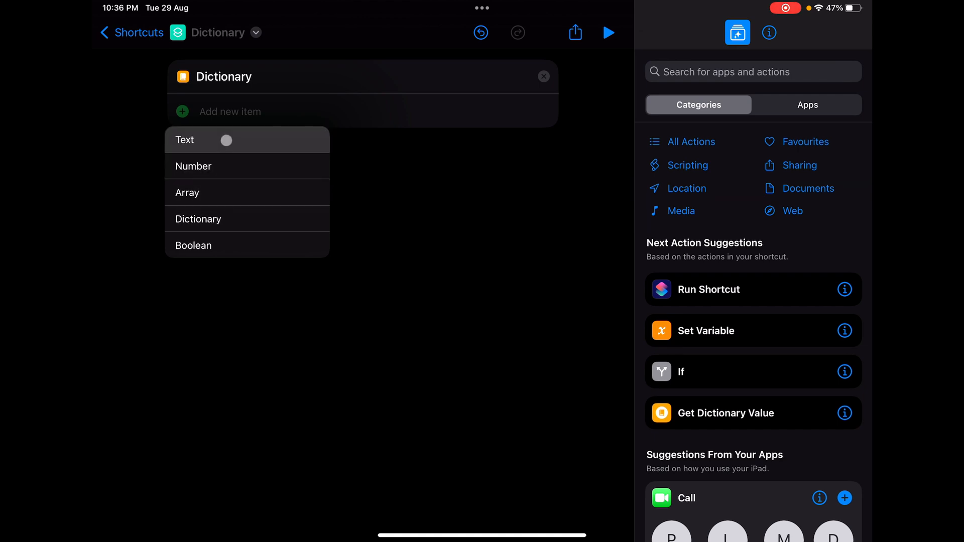
left_click(185, 140)
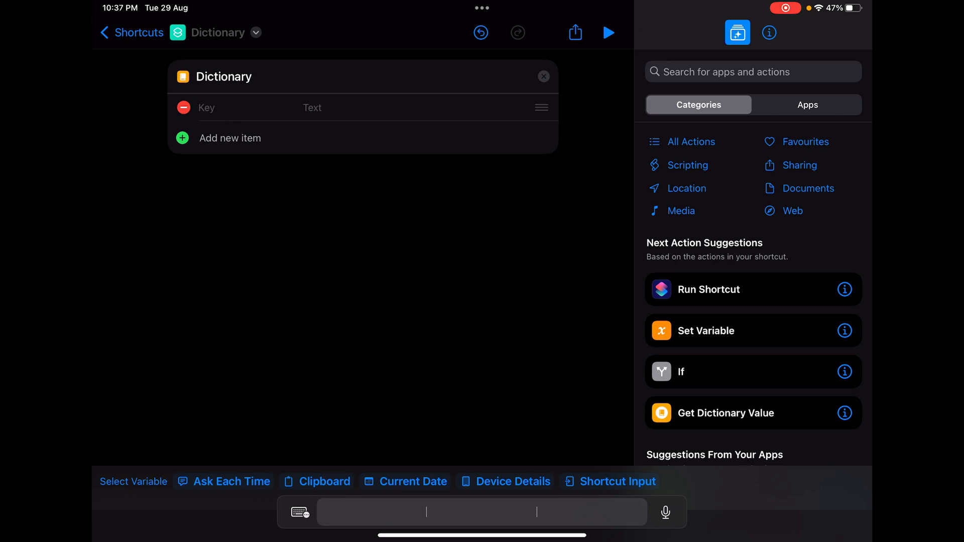
type("name")
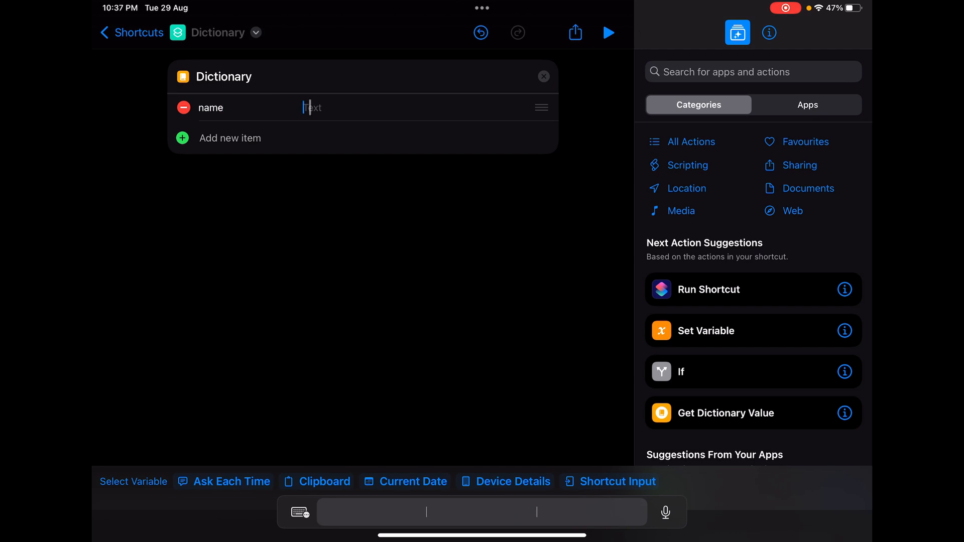
type("Tejas")
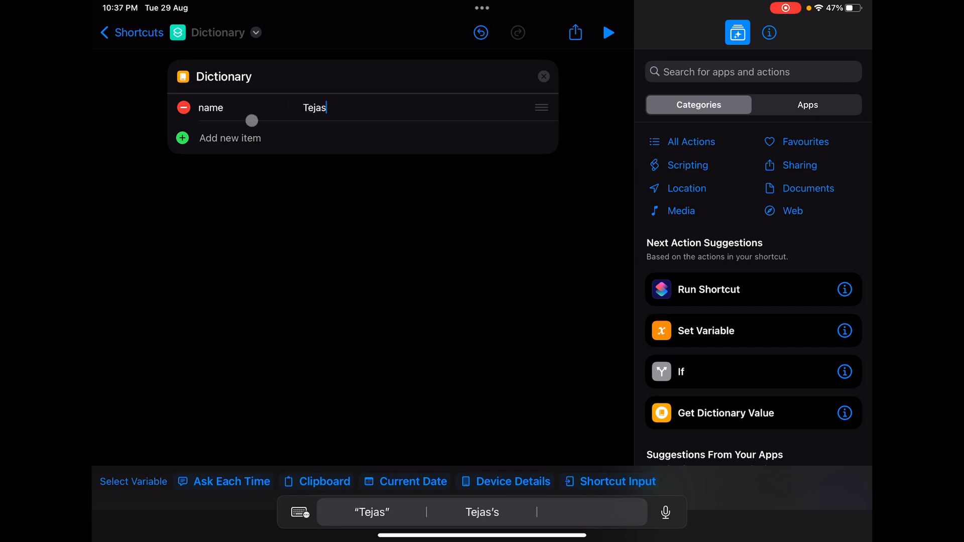
left_click(230, 139)
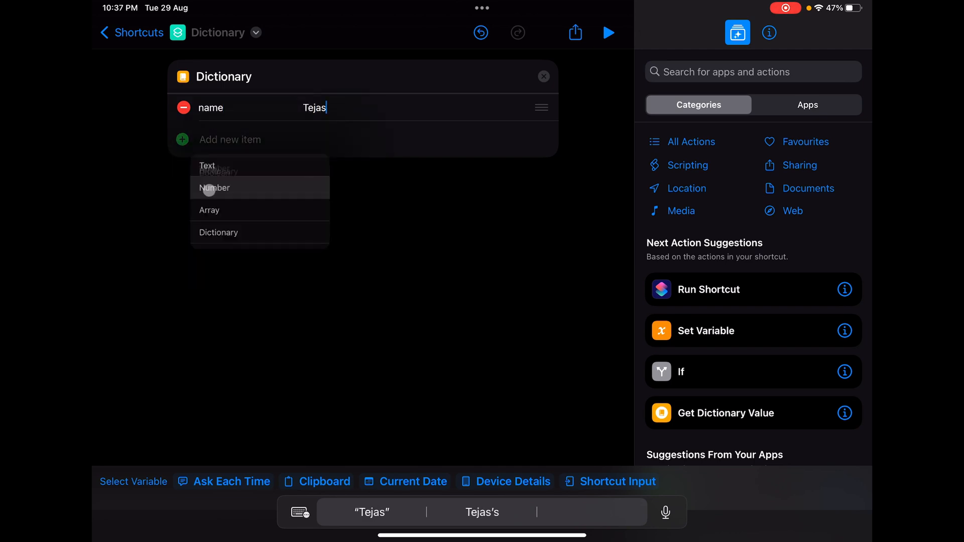
left_click(215, 188)
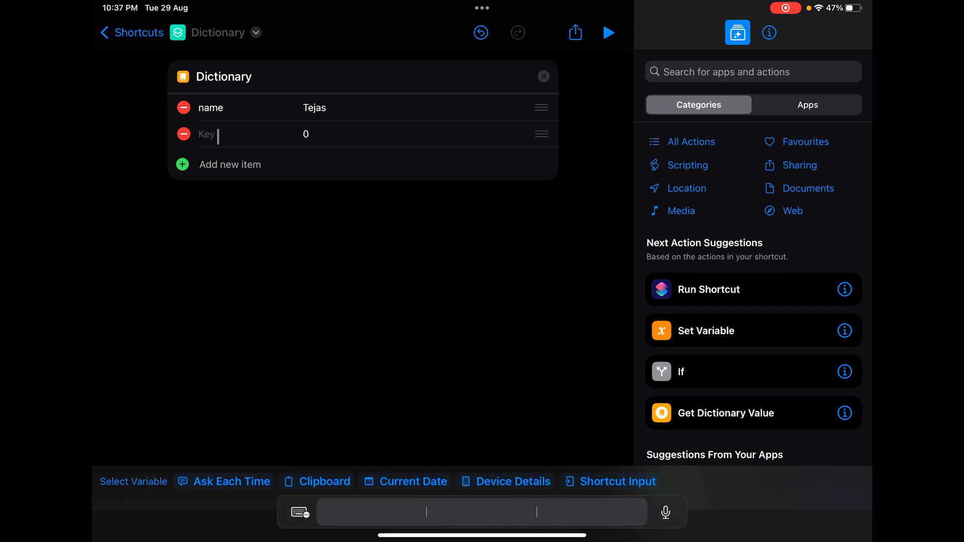
type("cell")
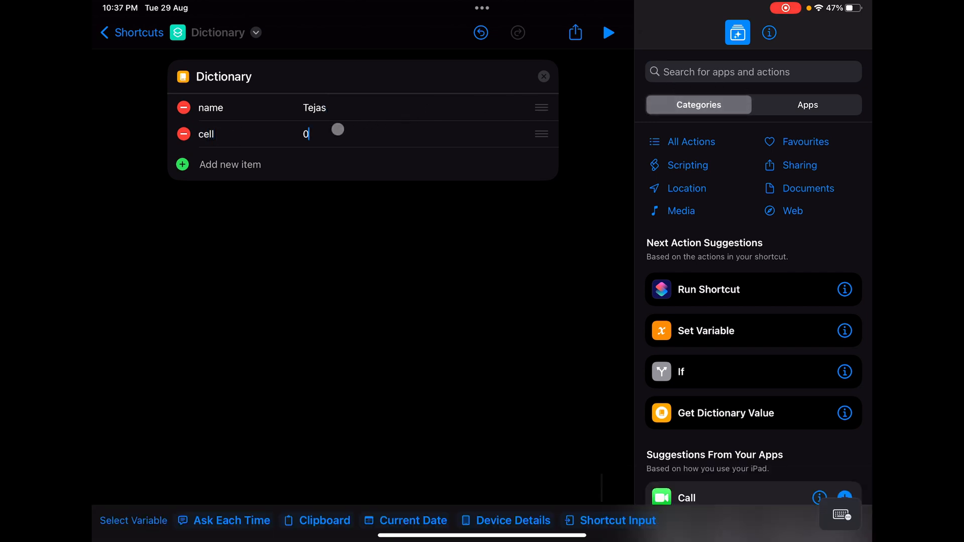
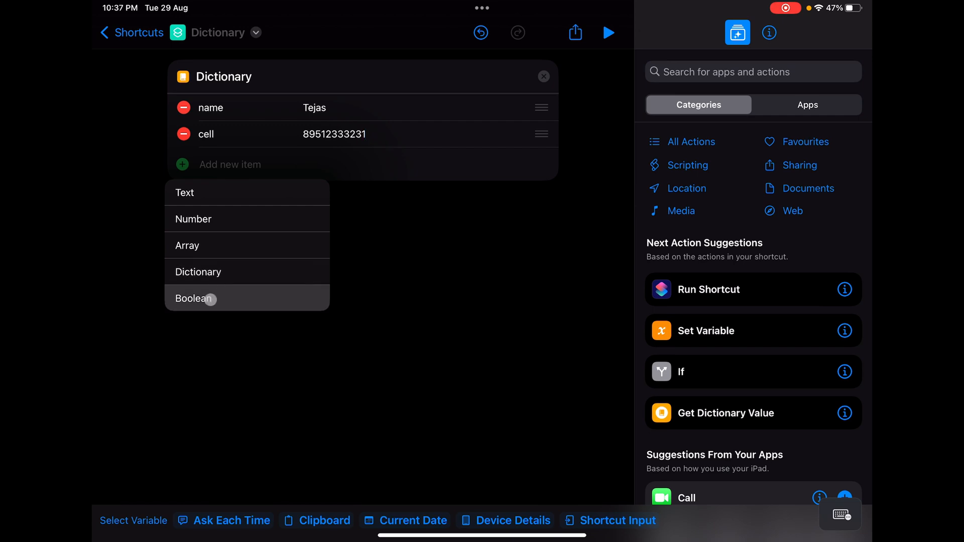
- Key the Boolean entry 'is Working' and set its value to True
left_click(193, 298)
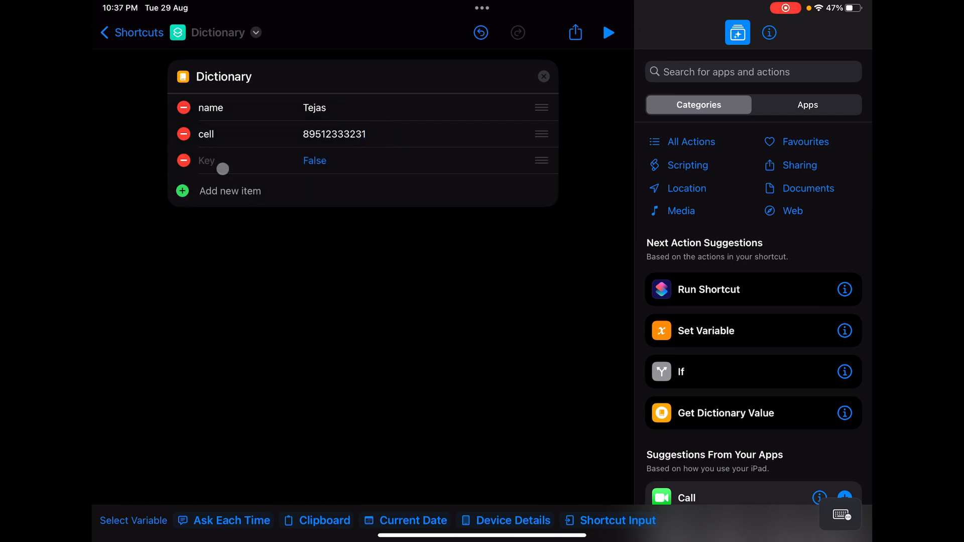
type("is Wor")
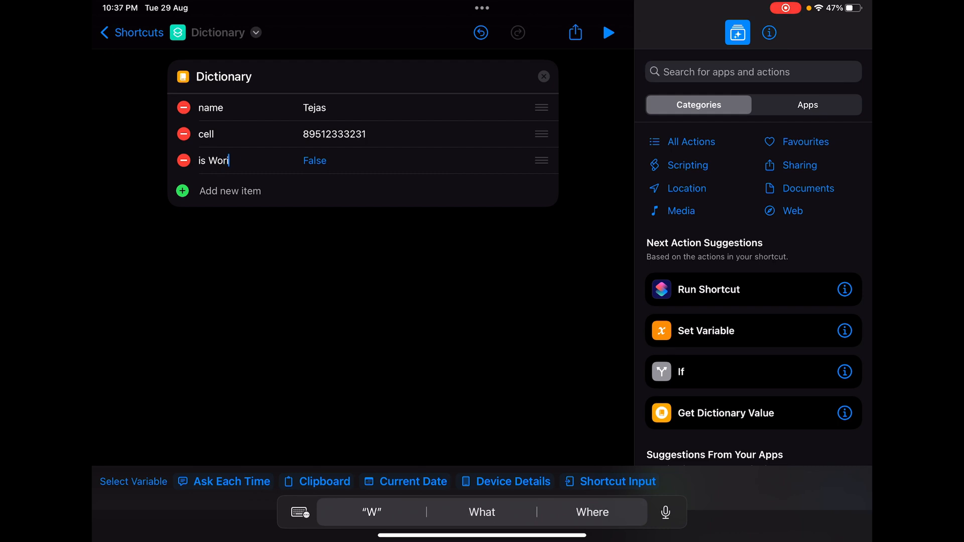
key("backspace")
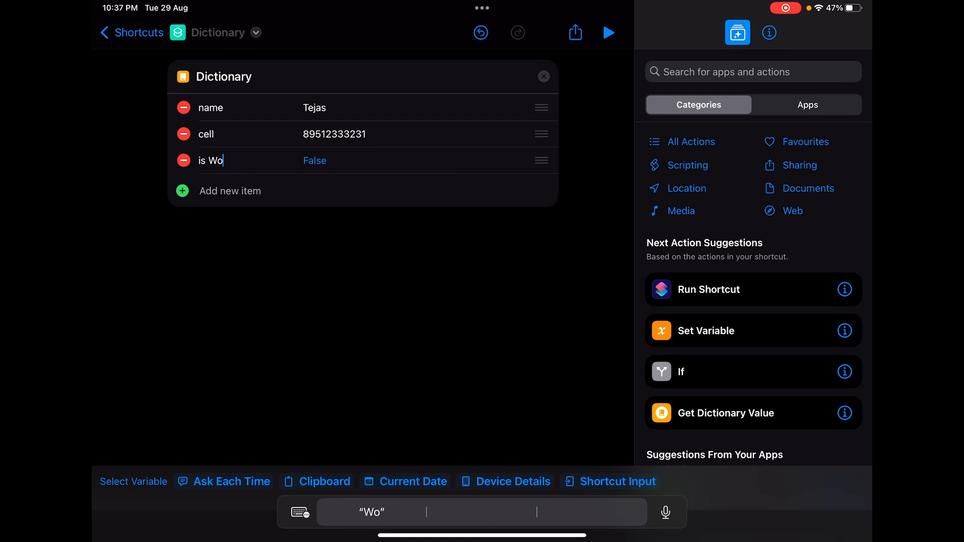
type("rking")
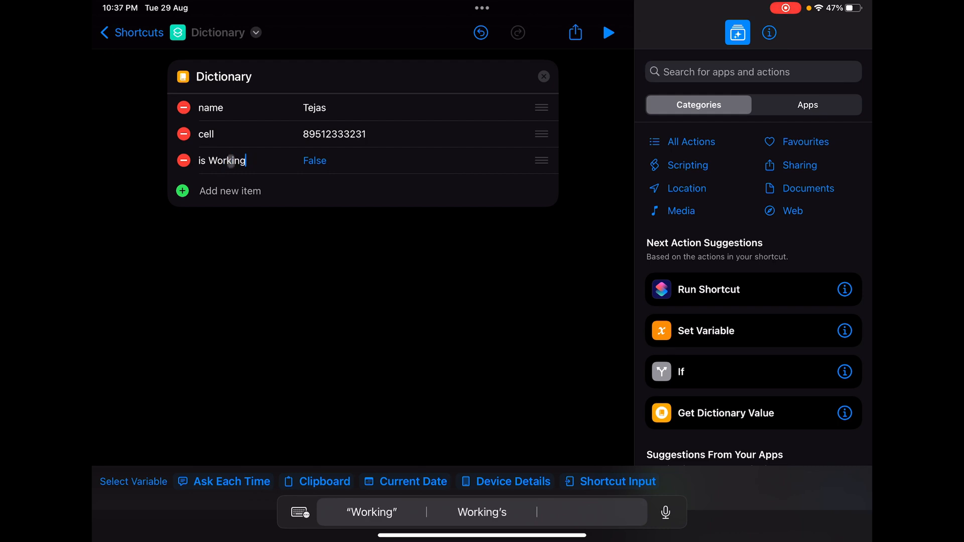
left_click(315, 161)
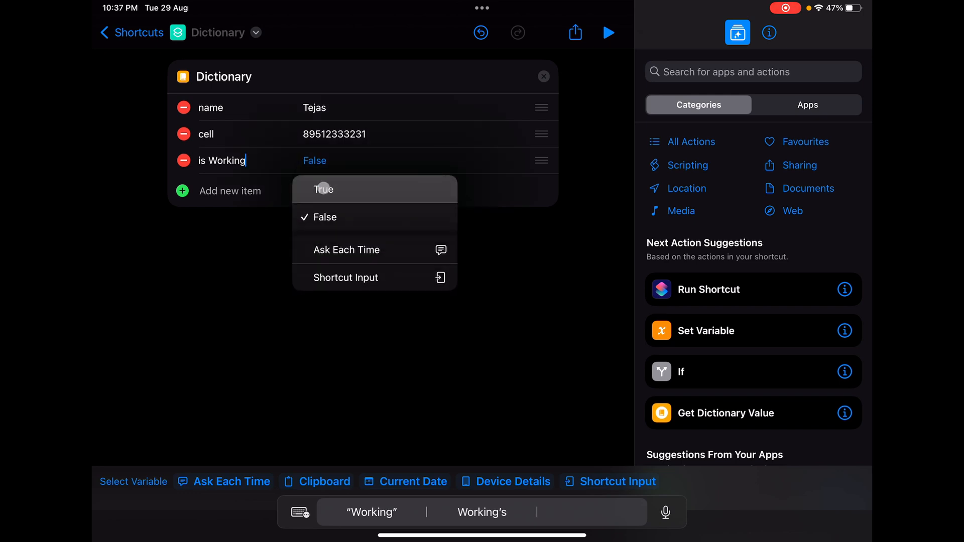
left_click(324, 189)
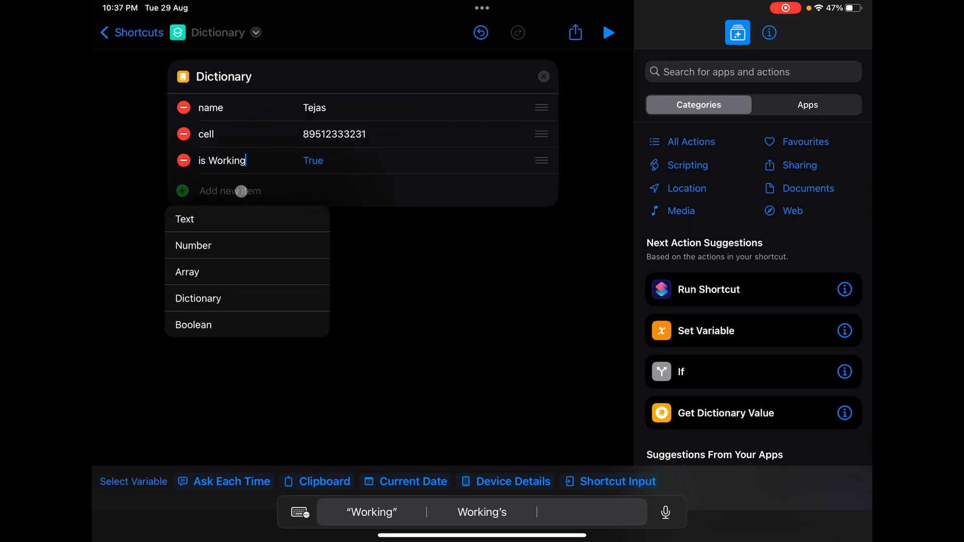
- Add an Array entry to the Dictionary and begin keying it 'languages'
left_click(198, 299)
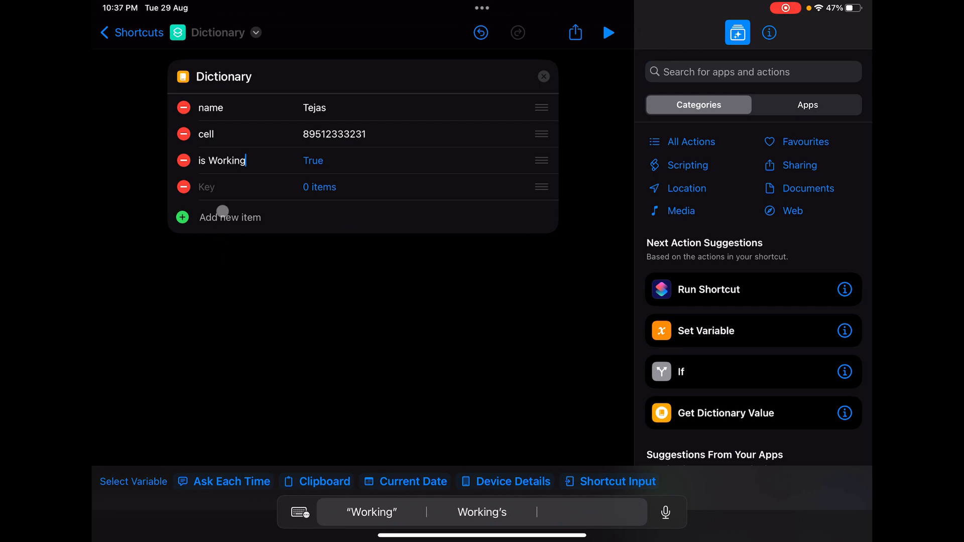
left_click(221, 187)
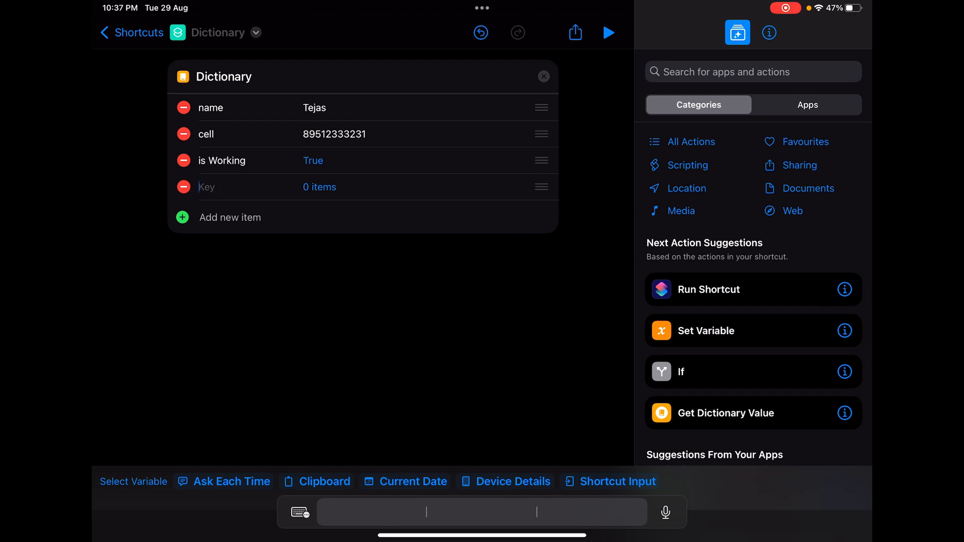
type("languages")
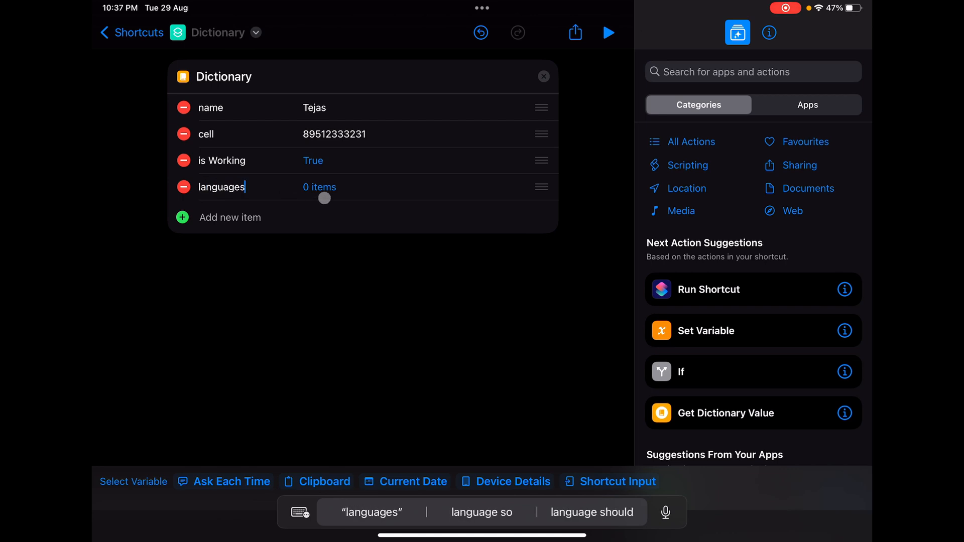
- Add text items python, java, c# and a fourth item to the languages list
left_click(320, 187)
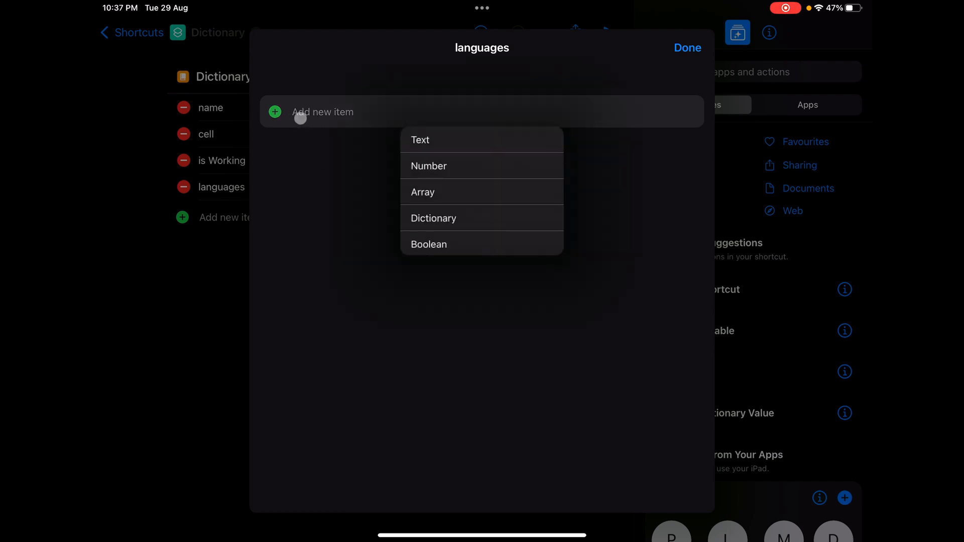
left_click(420, 140)
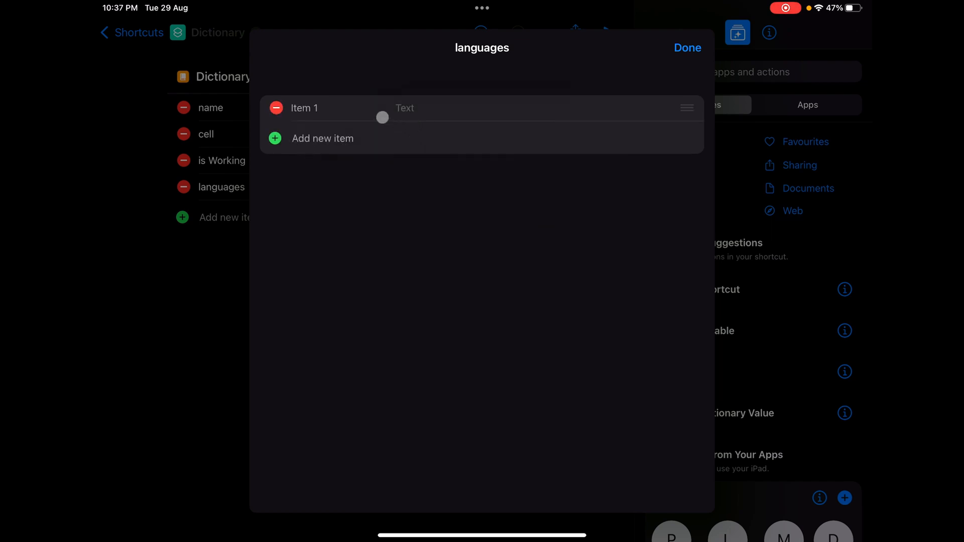
left_click(405, 107)
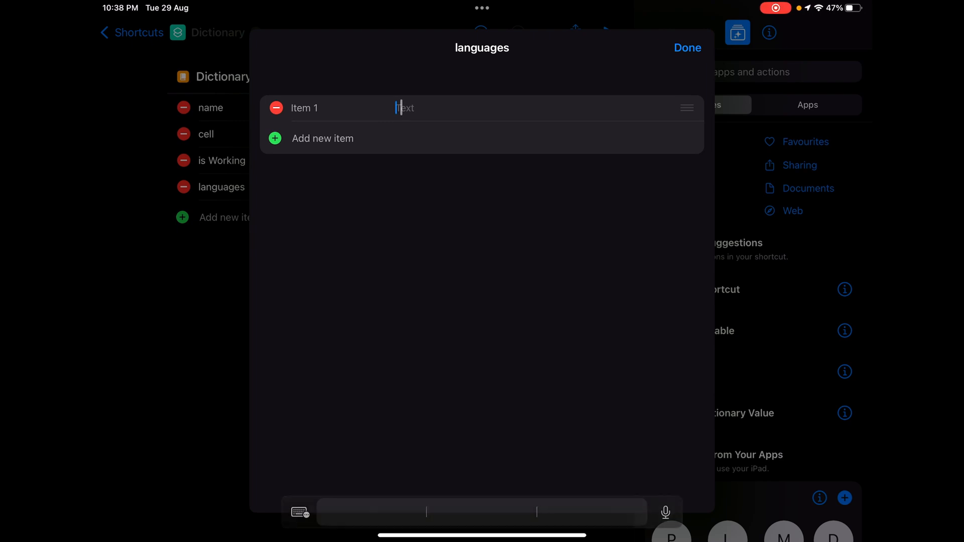
type("python")
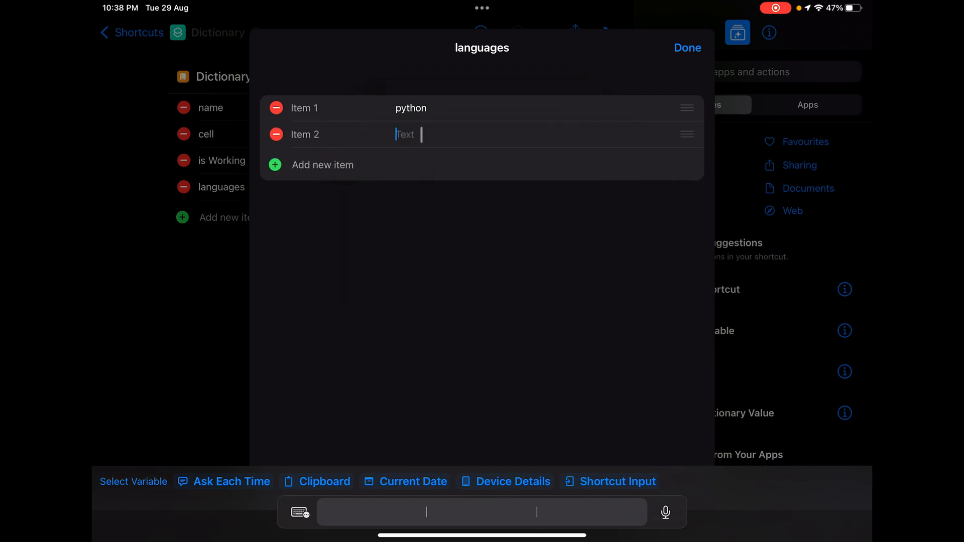
type("java")
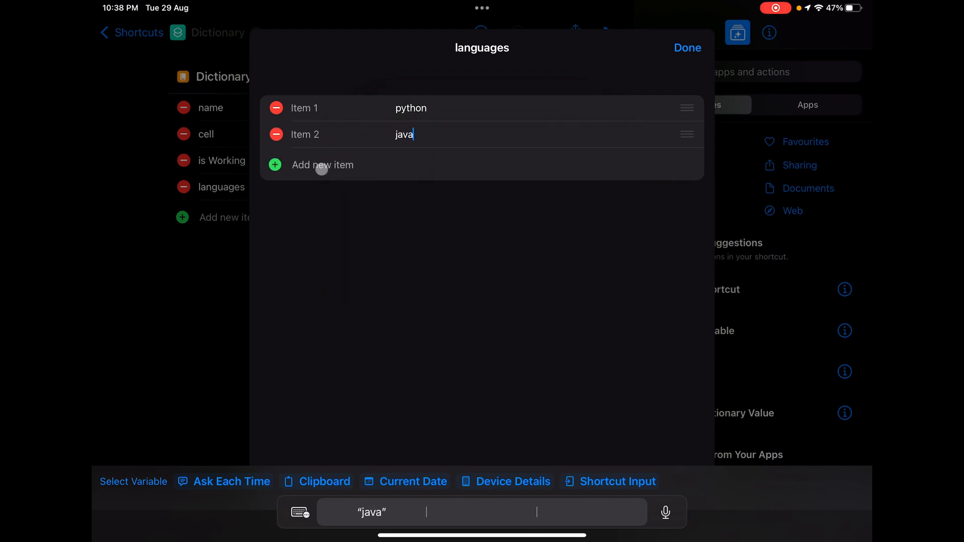
left_click(322, 165)
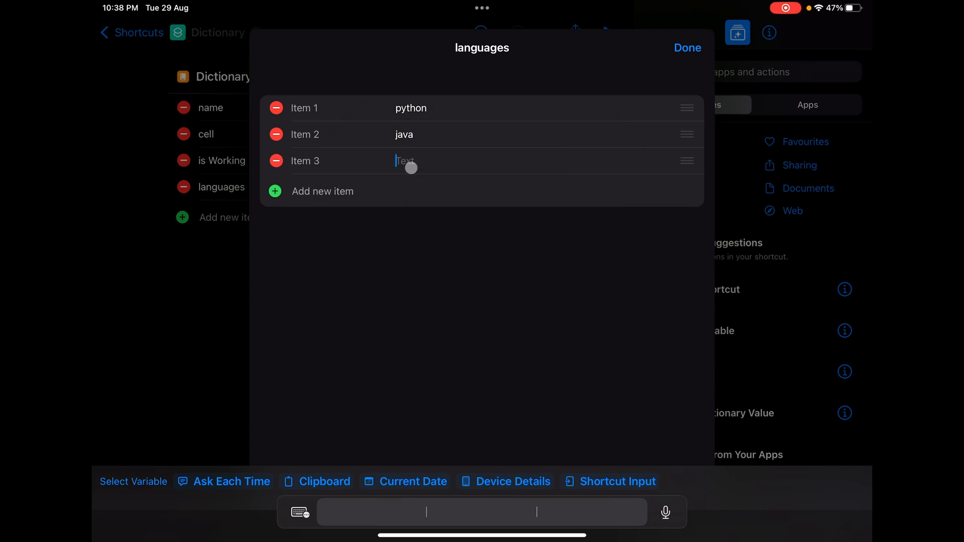
type("c#")
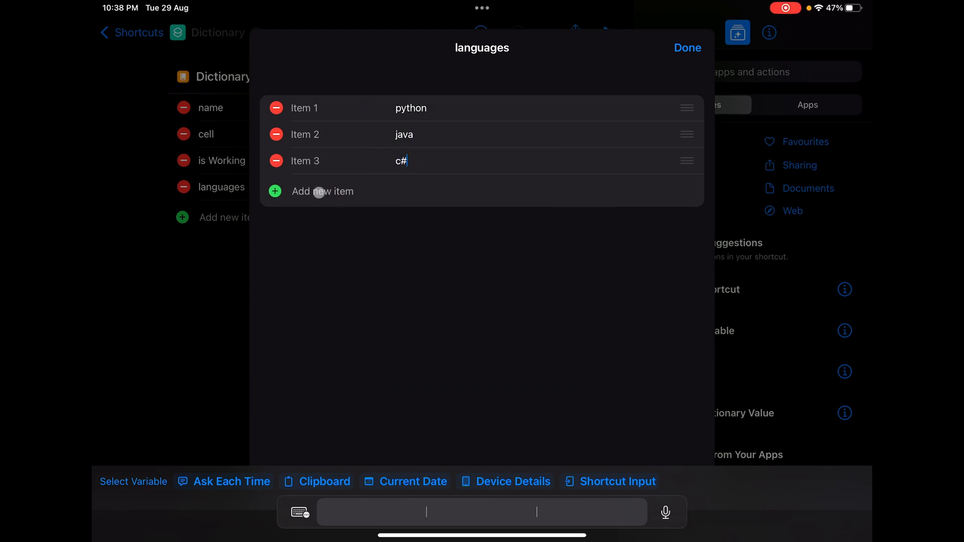
left_click(322, 191)
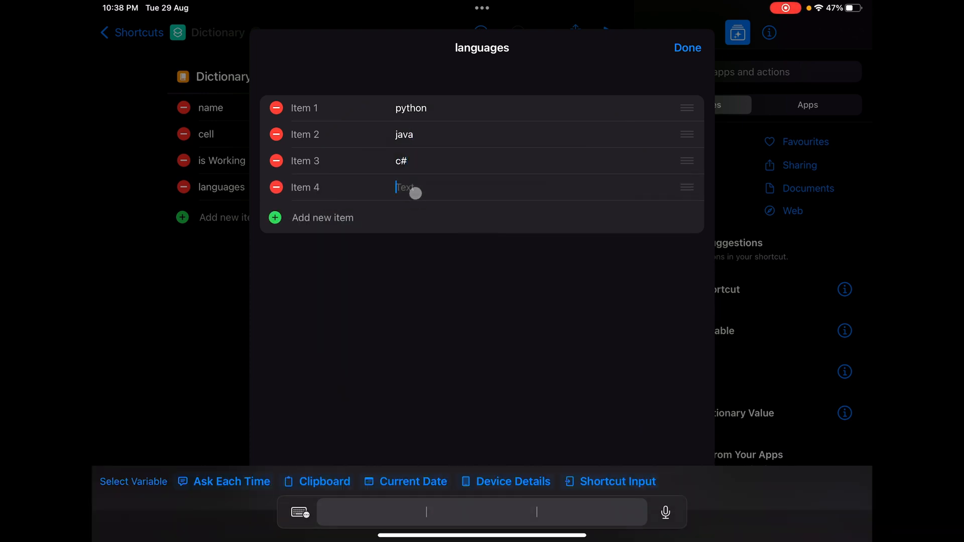
left_click(687, 48)
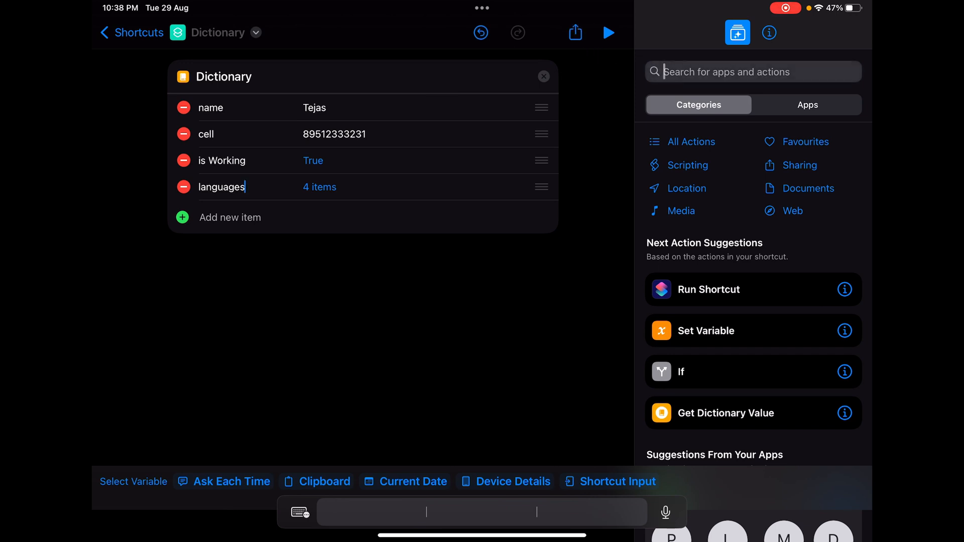
- Search actions for Dic and view the Get Dictionary Value info description
type("Dic")
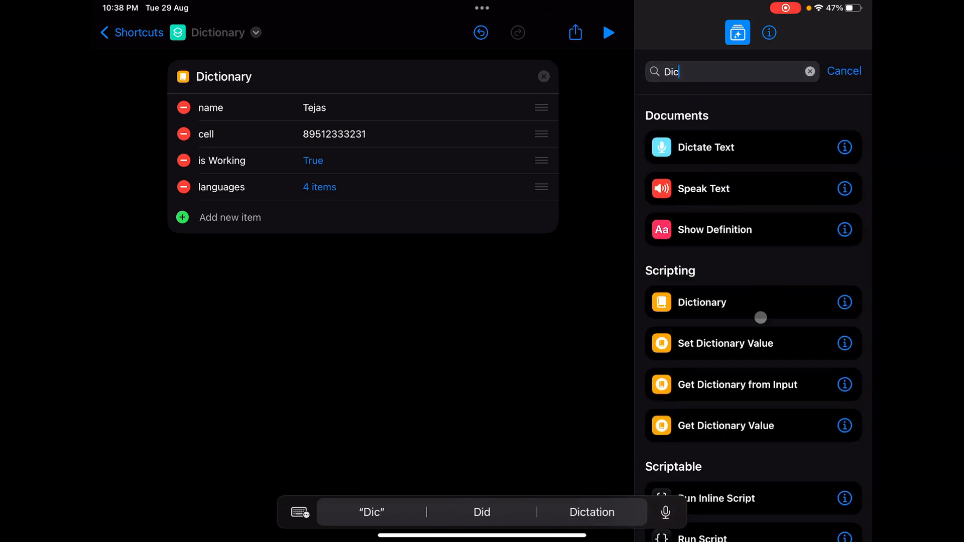
scroll("down", 3)
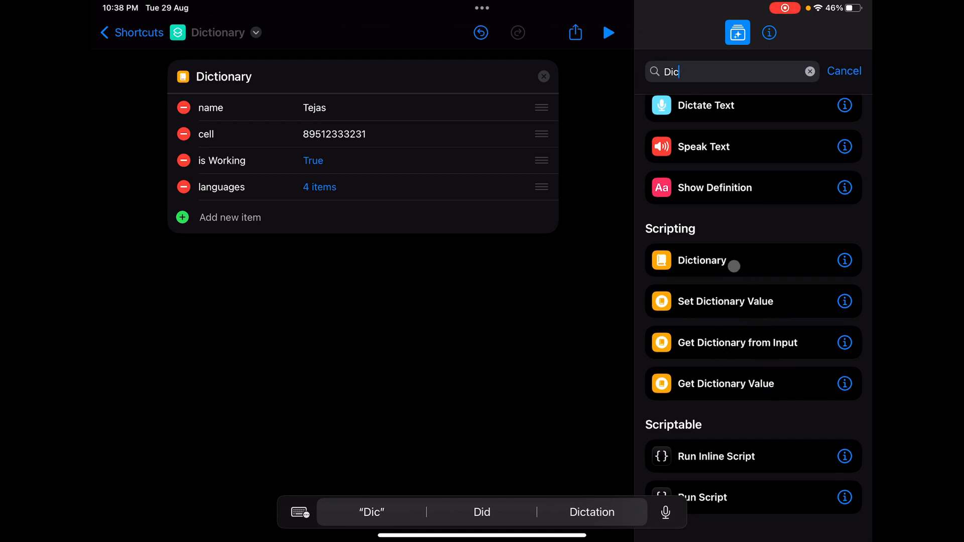
left_click(845, 384)
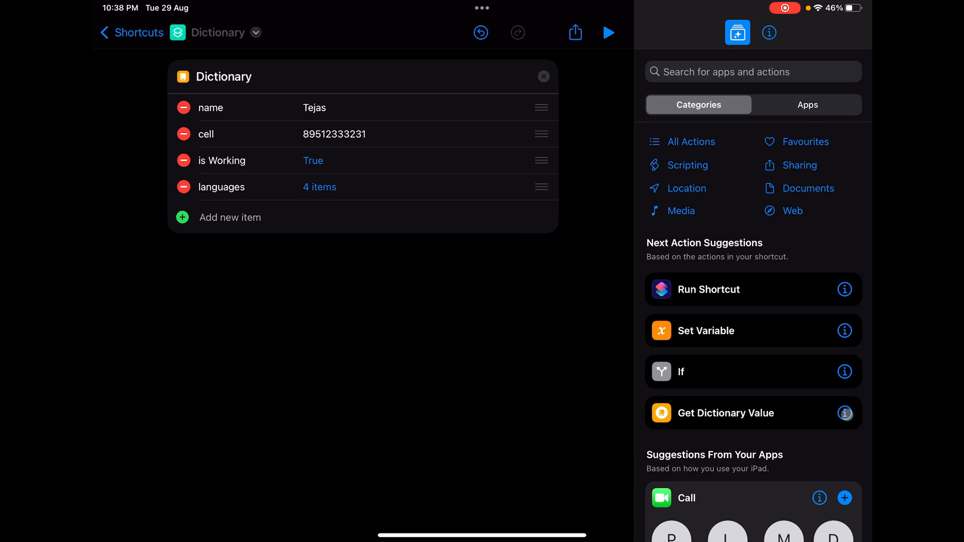
left_click(845, 413)
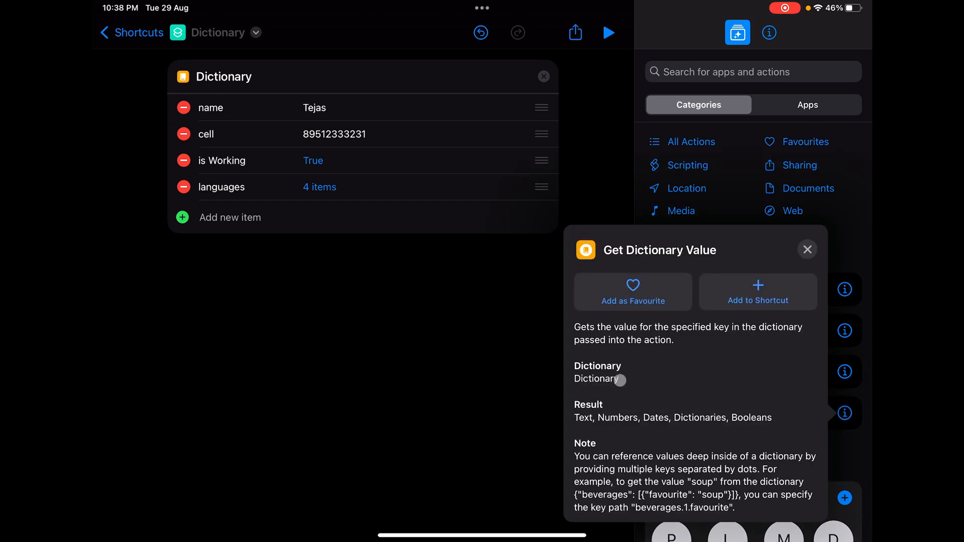
mouse_move(673, 334)
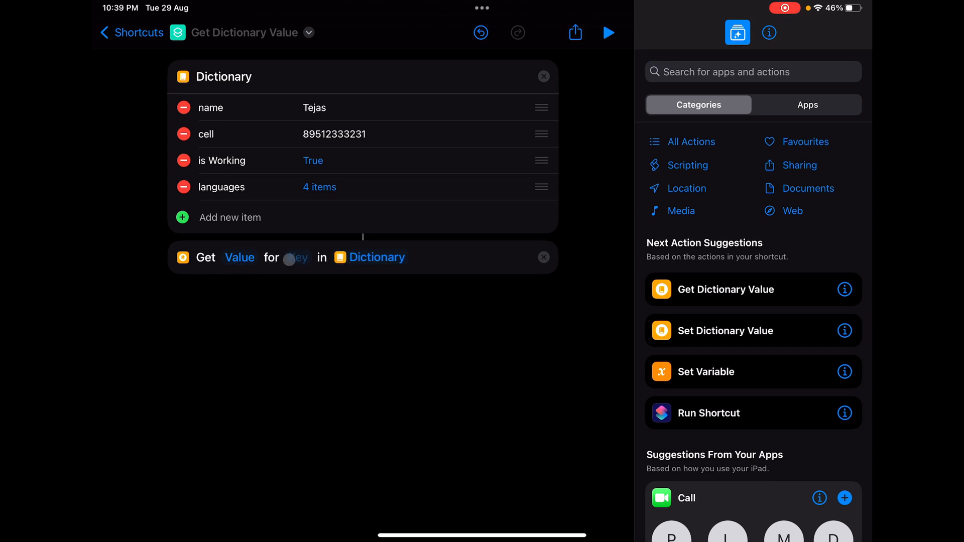
- Run the lookup for the name key, then change the key to cell
type("name")
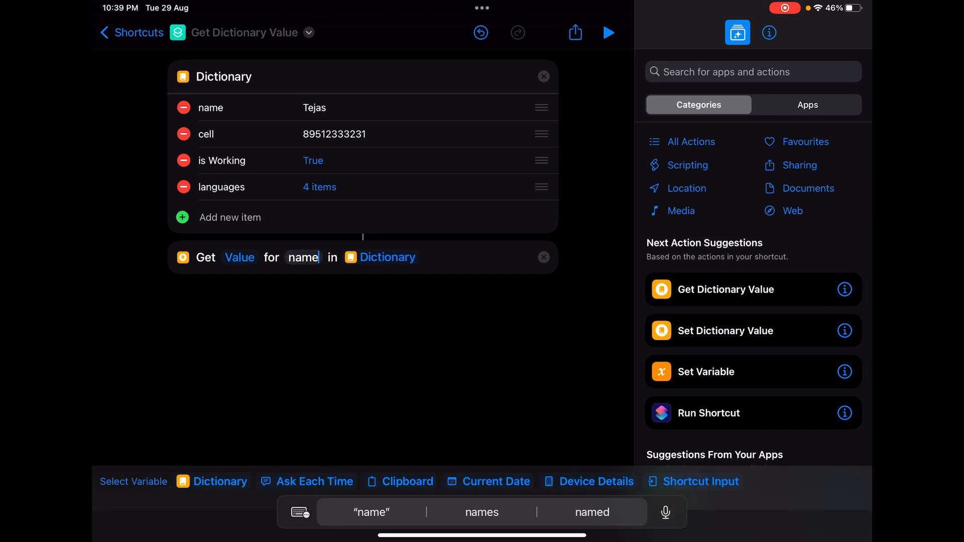
left_click(608, 33)
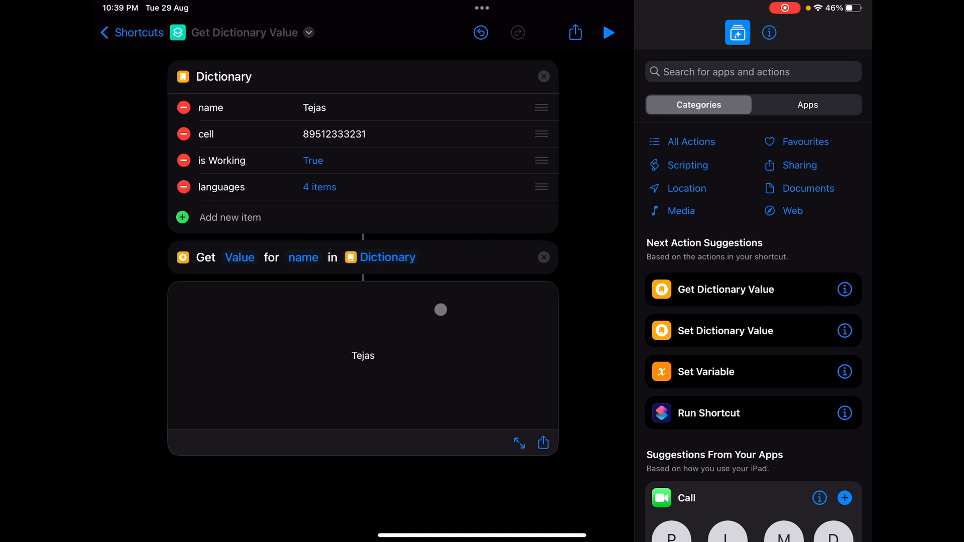
left_click(304, 258)
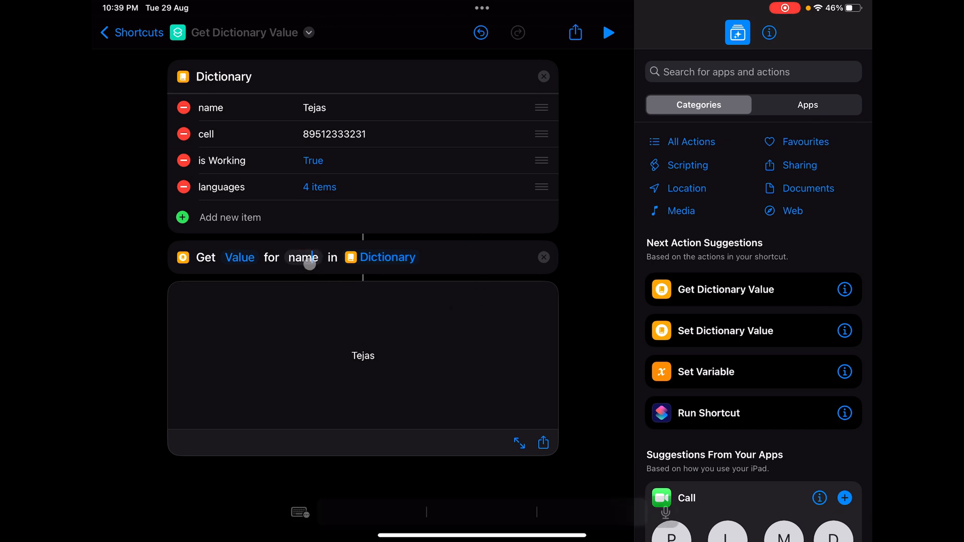
left_click(303, 257)
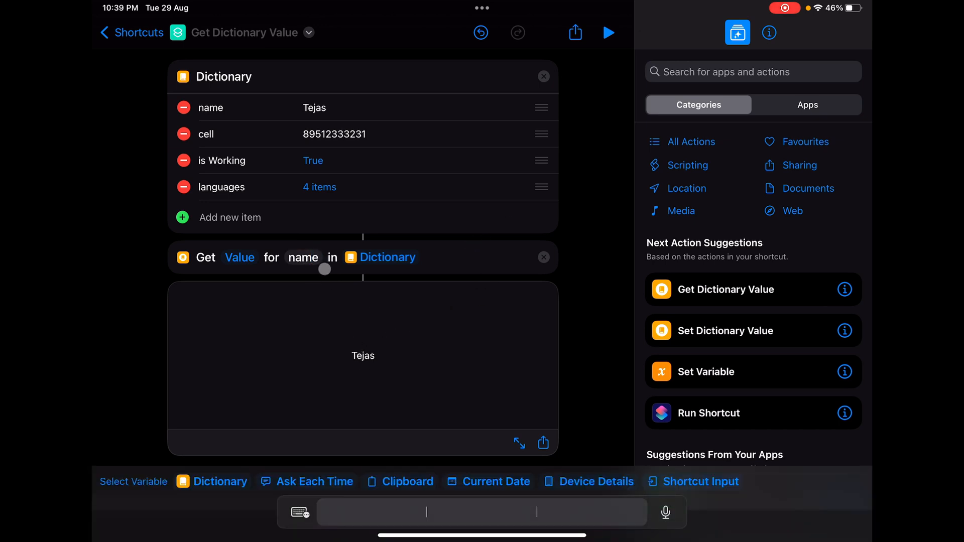
type("cell")
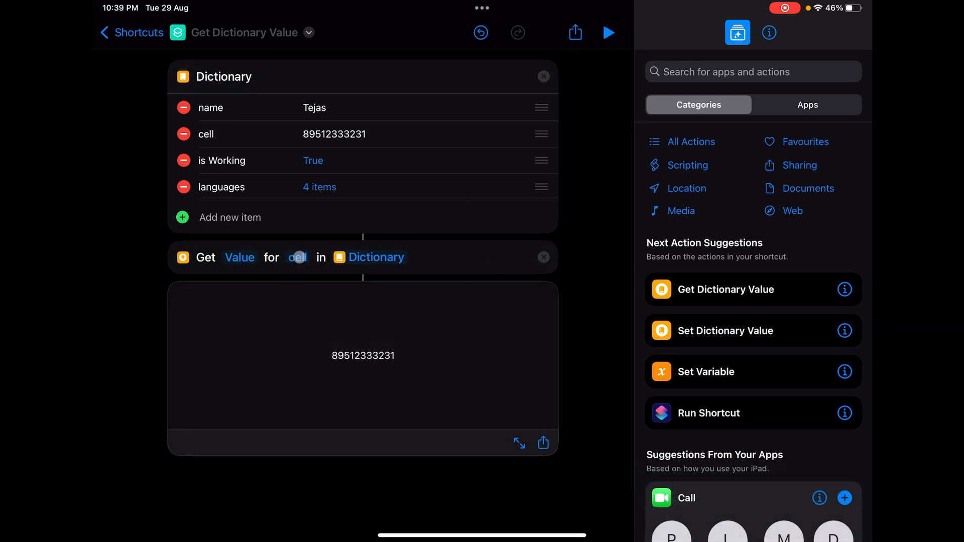
- Change the lookup key to languages and step through the returned values
left_click(298, 258)
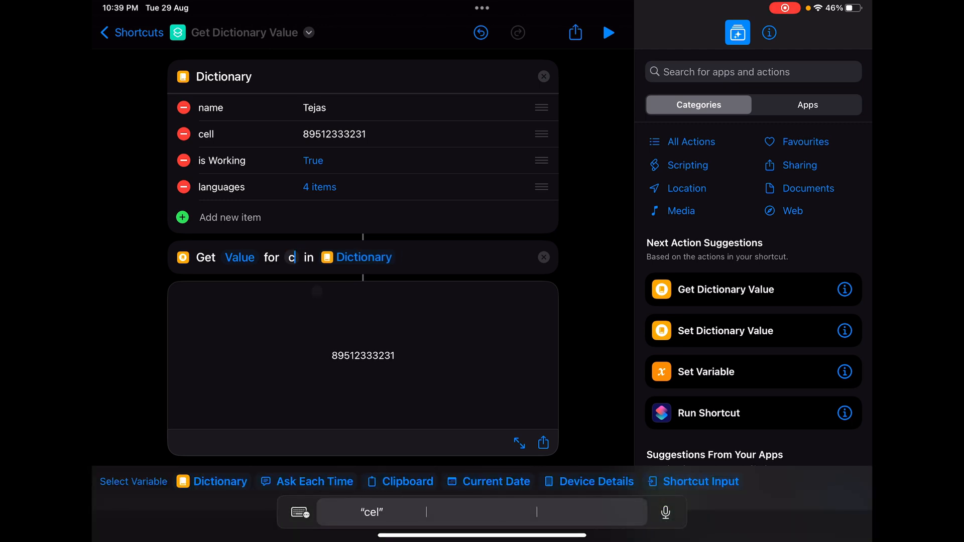
type("languages")
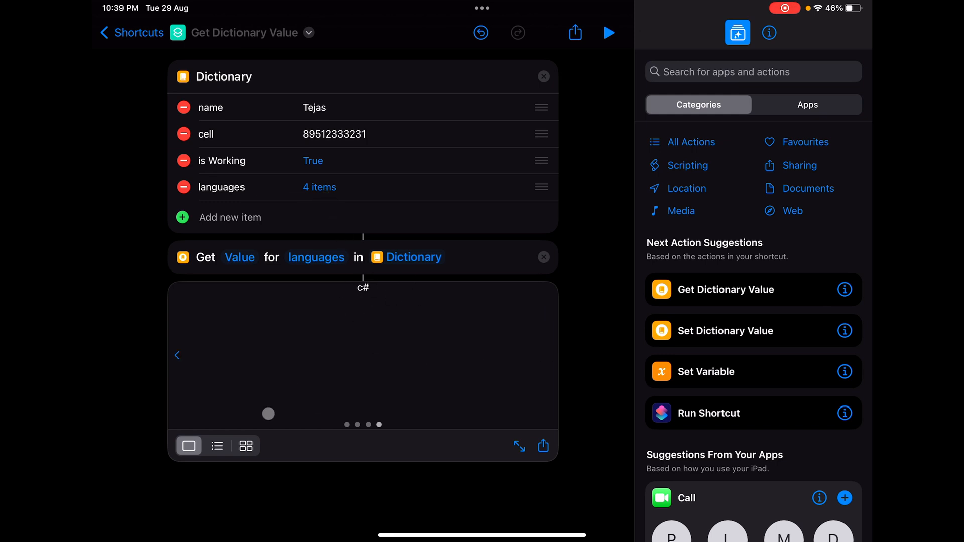
left_click(217, 446)
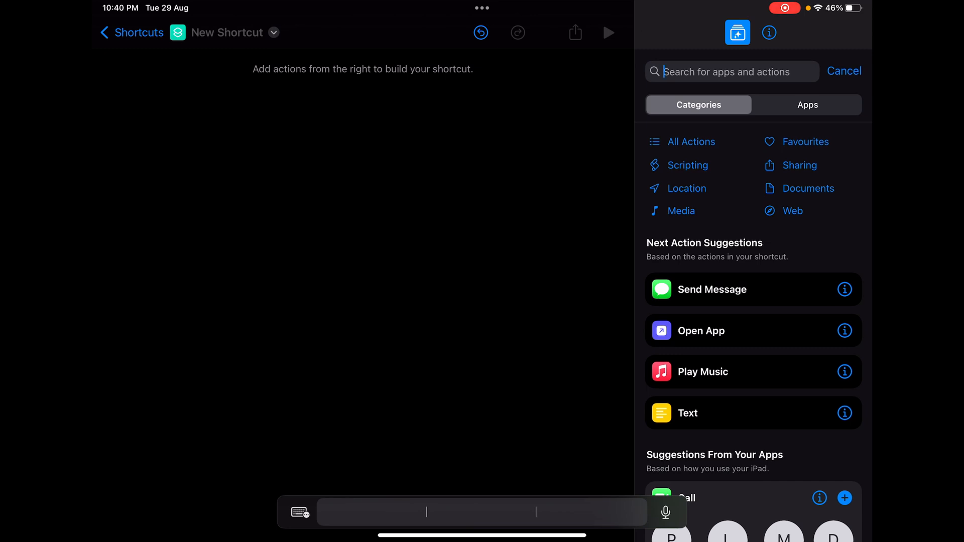
- Add a Location action to a new shortcut and set it to Mumbai
type("Location")
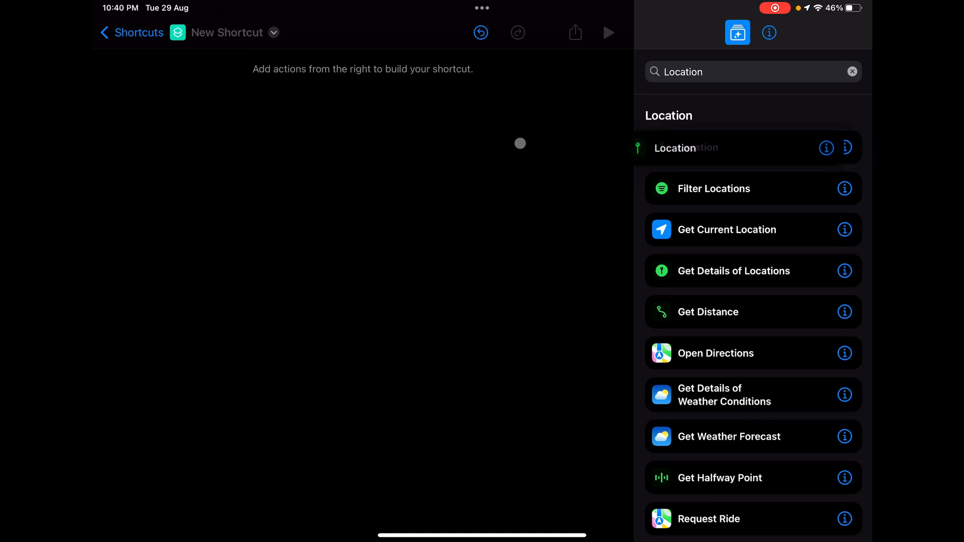
left_click(679, 148)
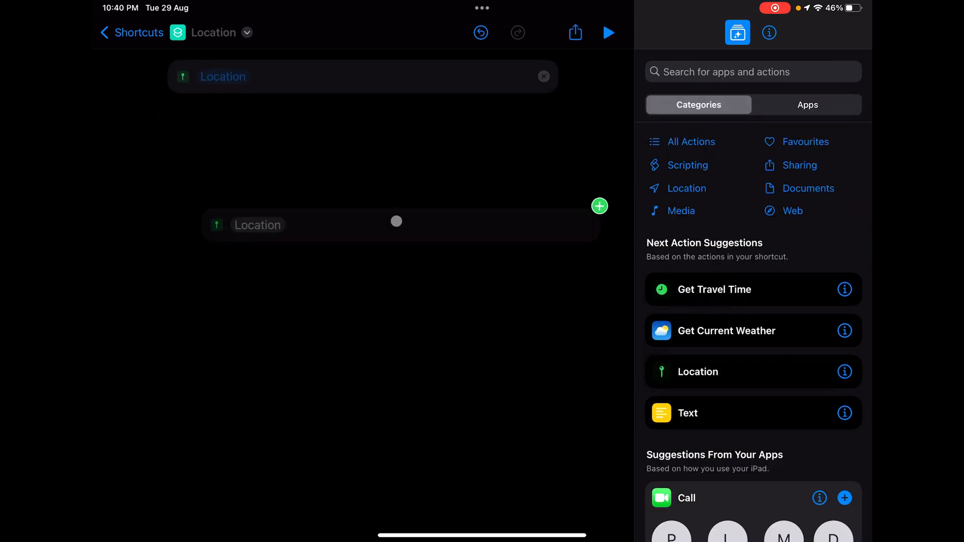
left_click(223, 76)
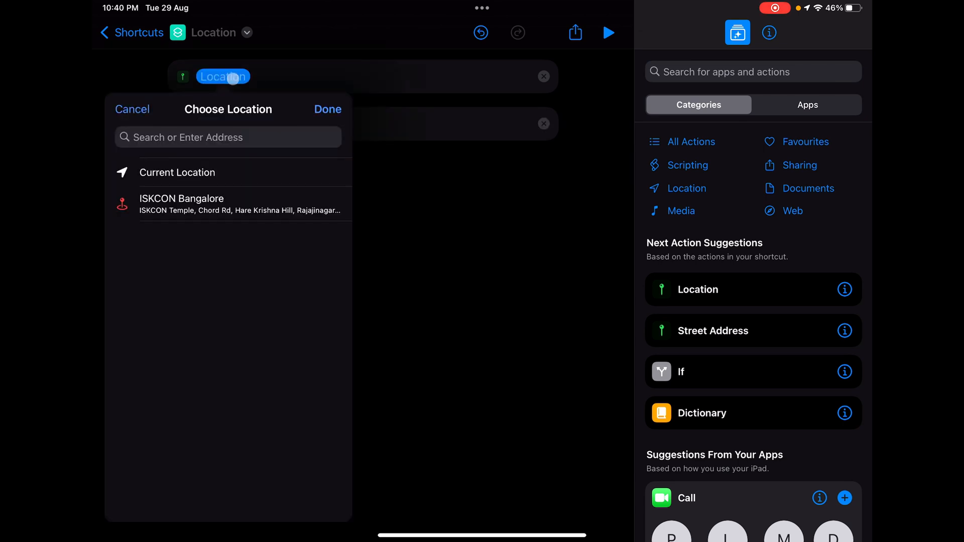
left_click(227, 137)
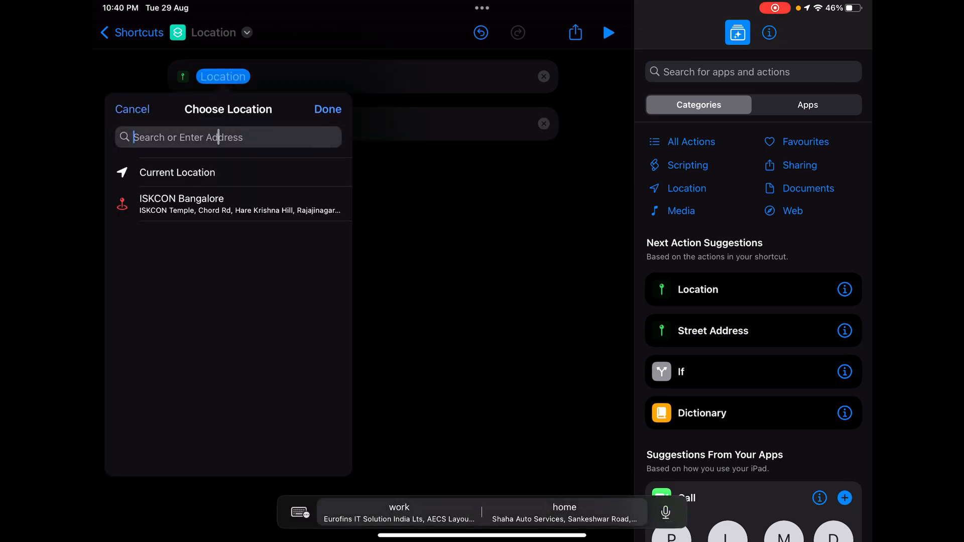
type("Mumbai")
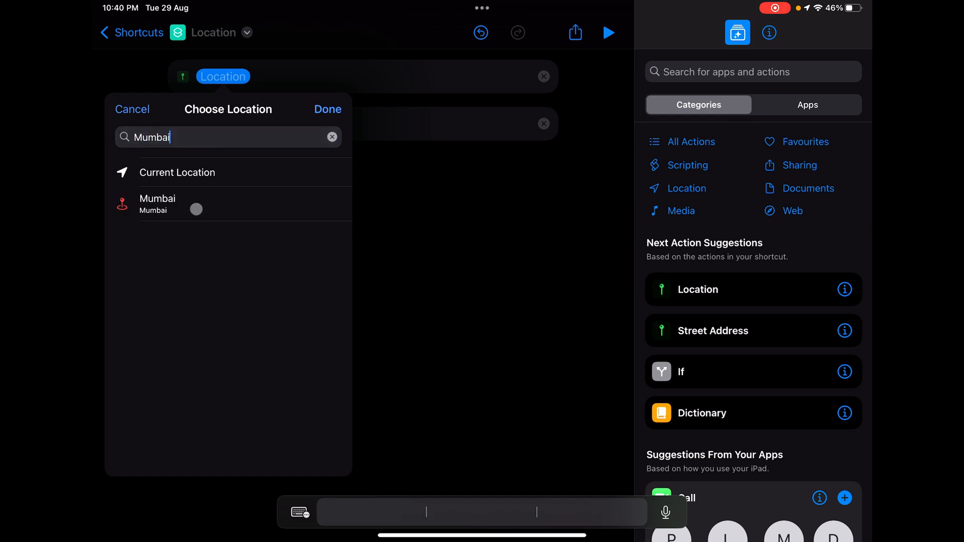
left_click(157, 204)
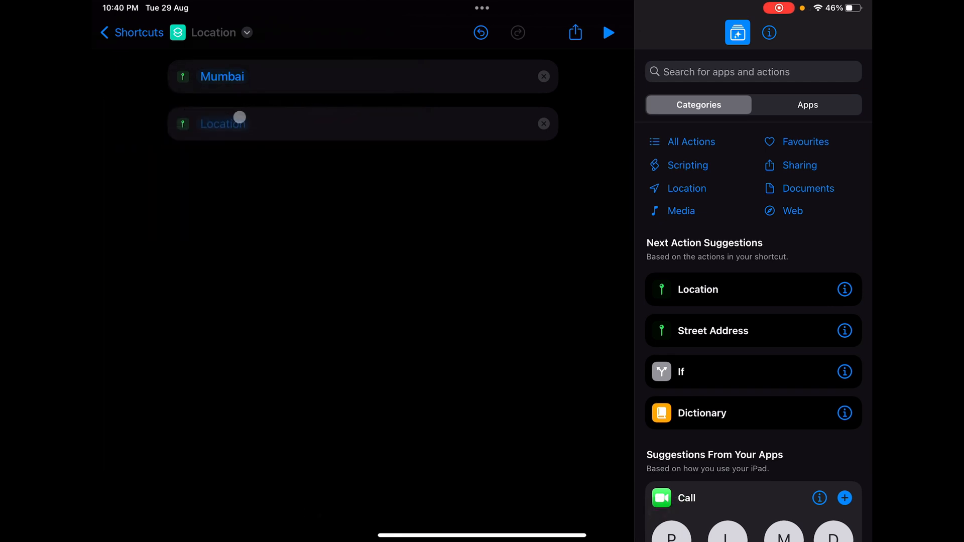
- Set the second Location action to Goa
left_click(223, 123)
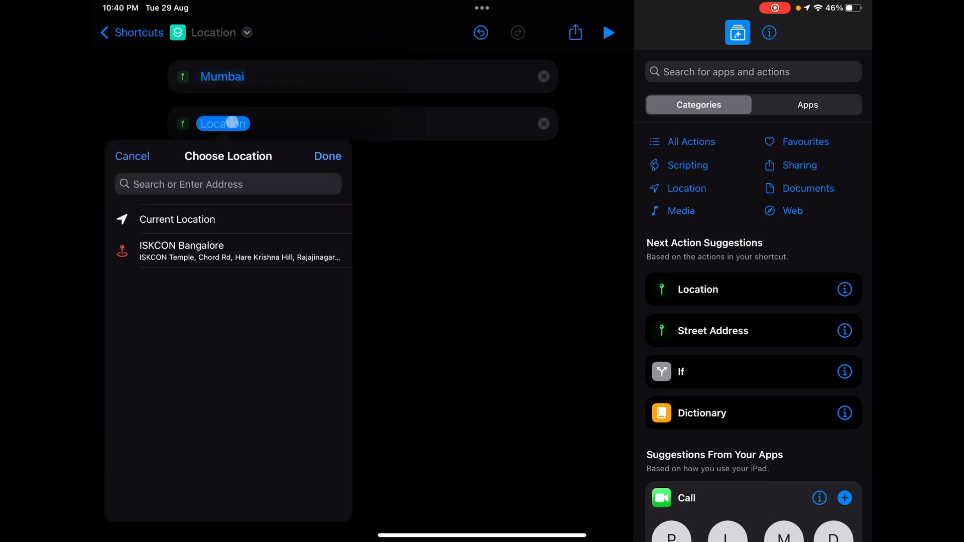
type("Goa")
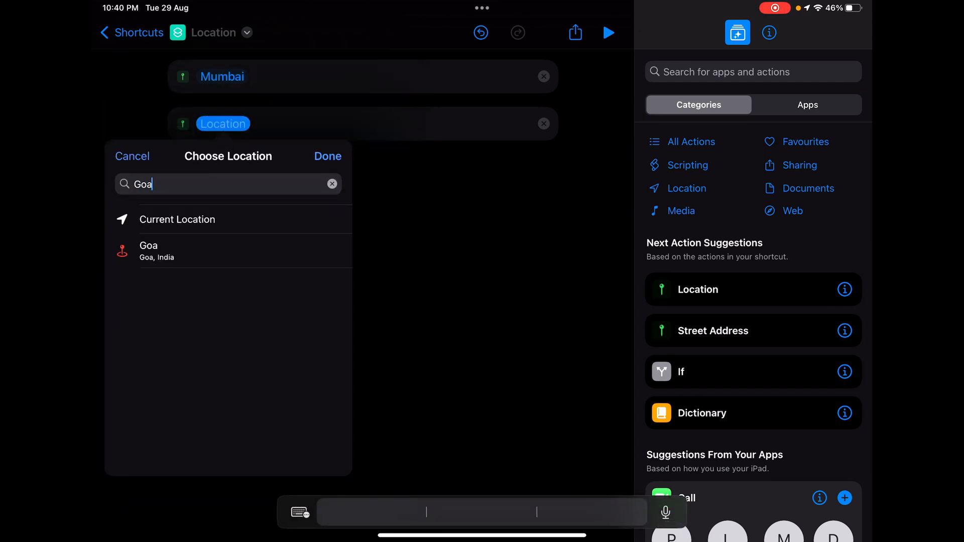
left_click(156, 251)
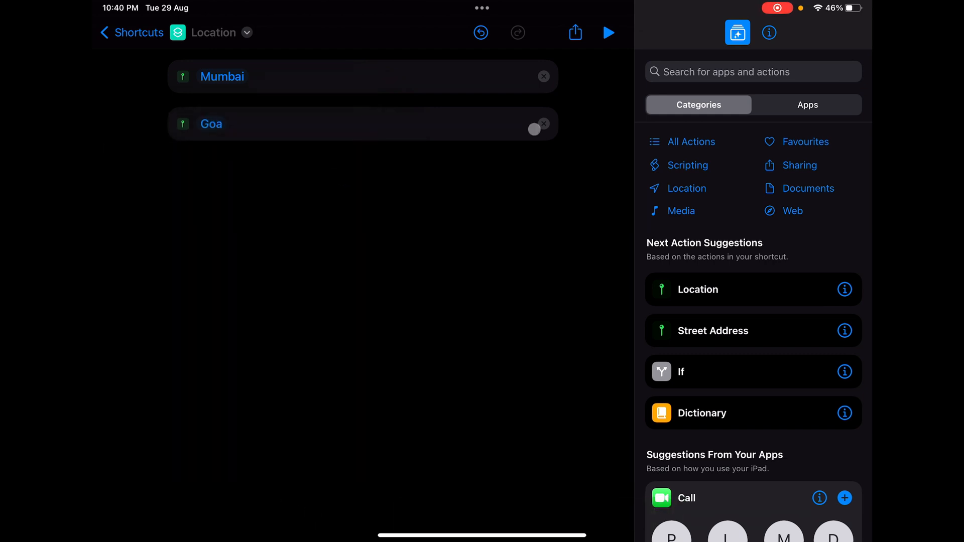
- Add a List action, delete a default item, and fill two items with Location
left_click(745, 72)
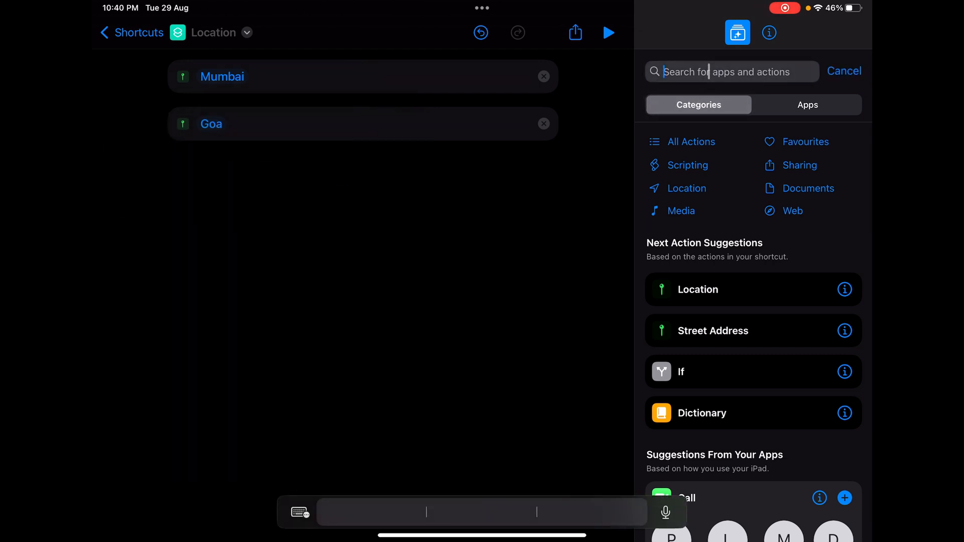
type("List")
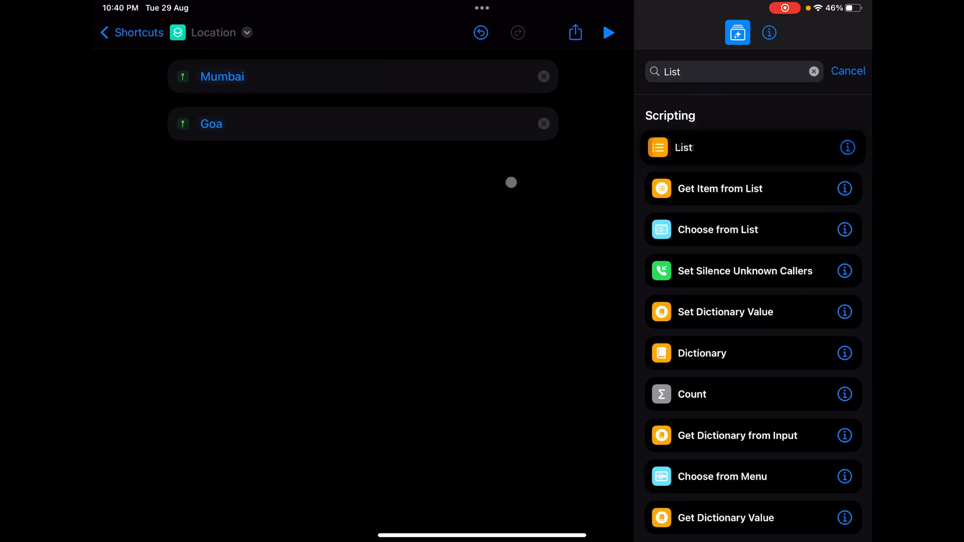
left_click(682, 147)
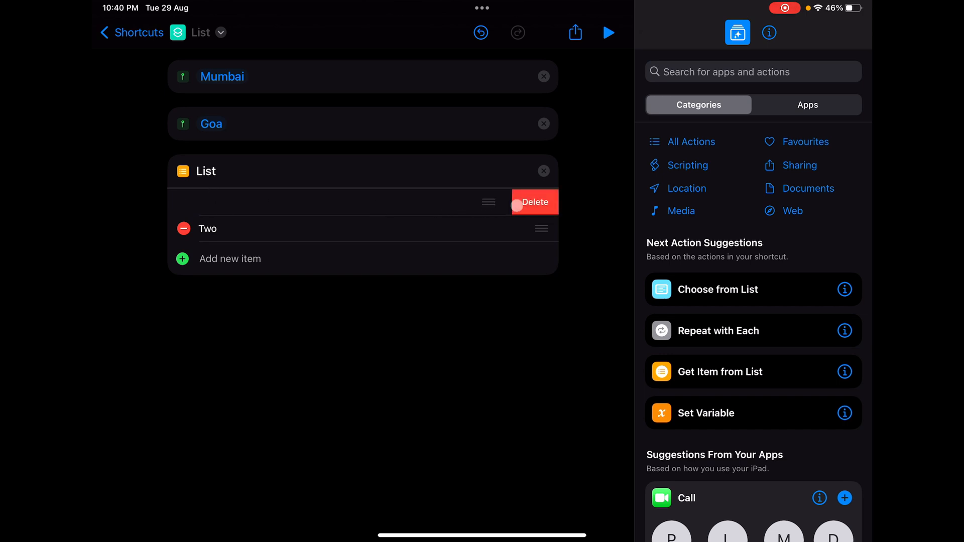
left_click(535, 202)
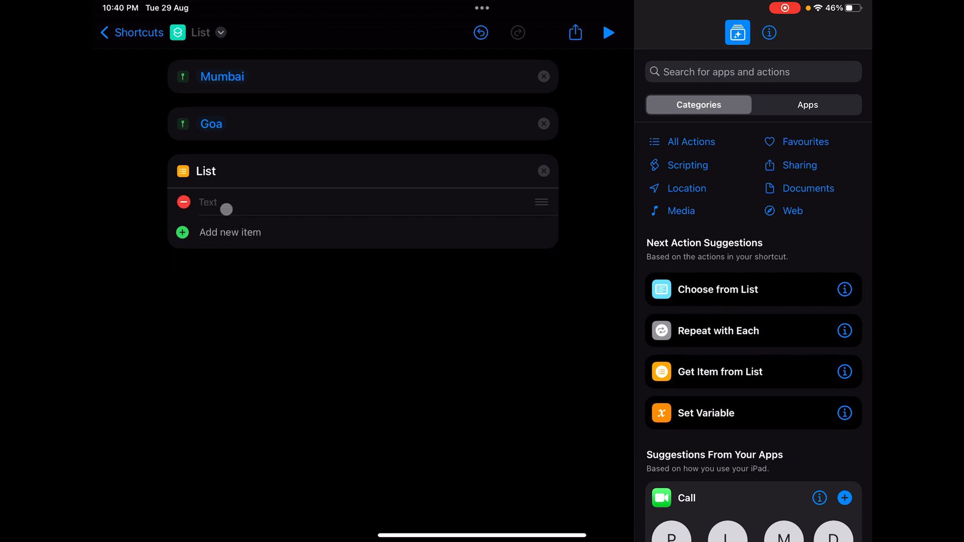
left_click(226, 202)
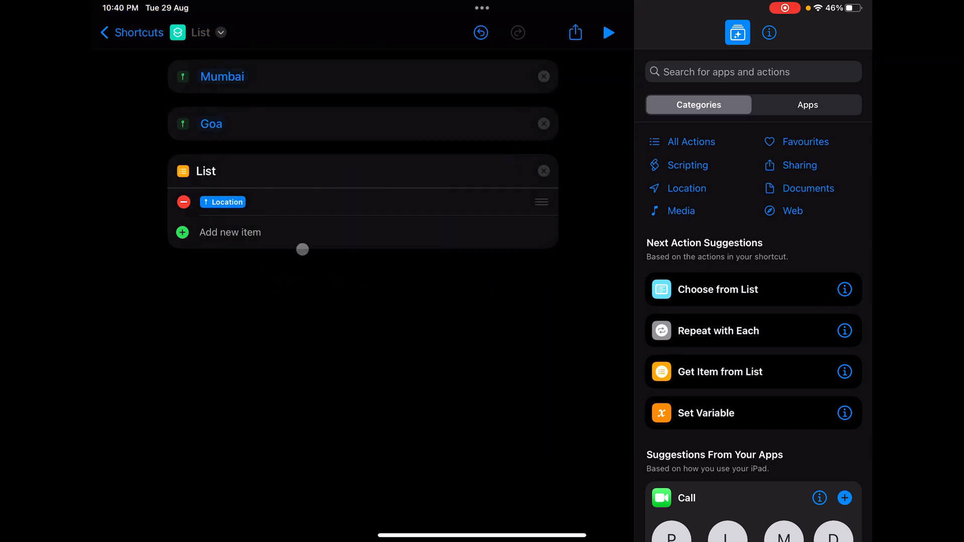
left_click(230, 232)
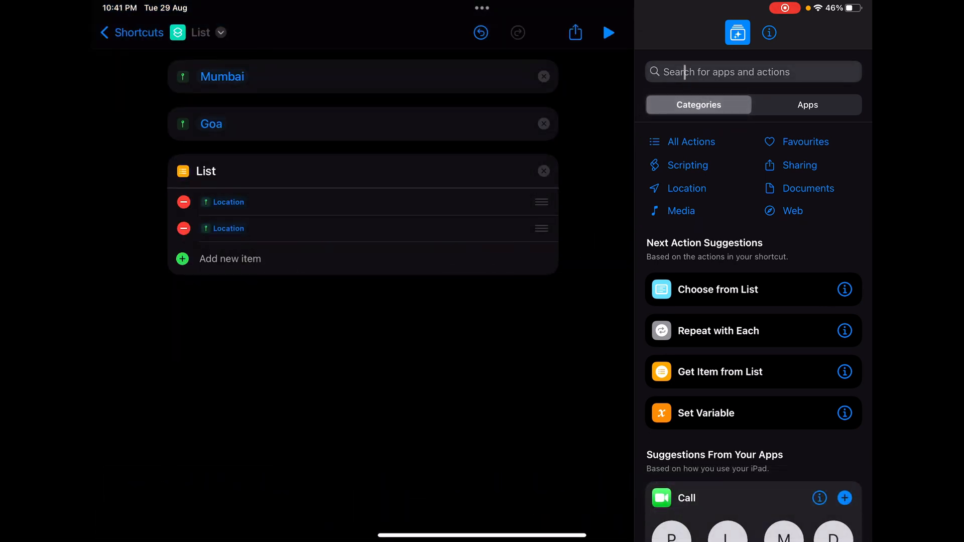
- Add Open in Maps below the List and run to see Mumbai
type("Map")
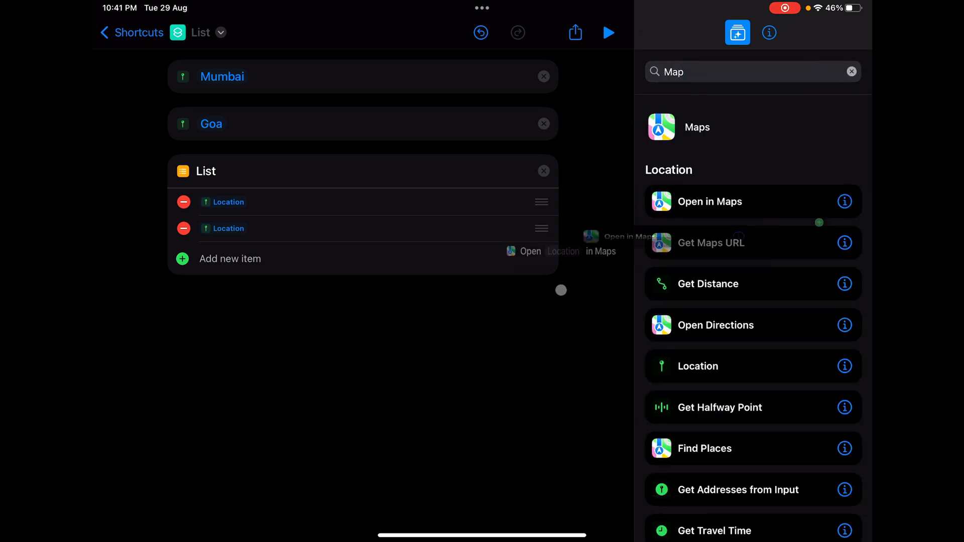
left_click(710, 202)
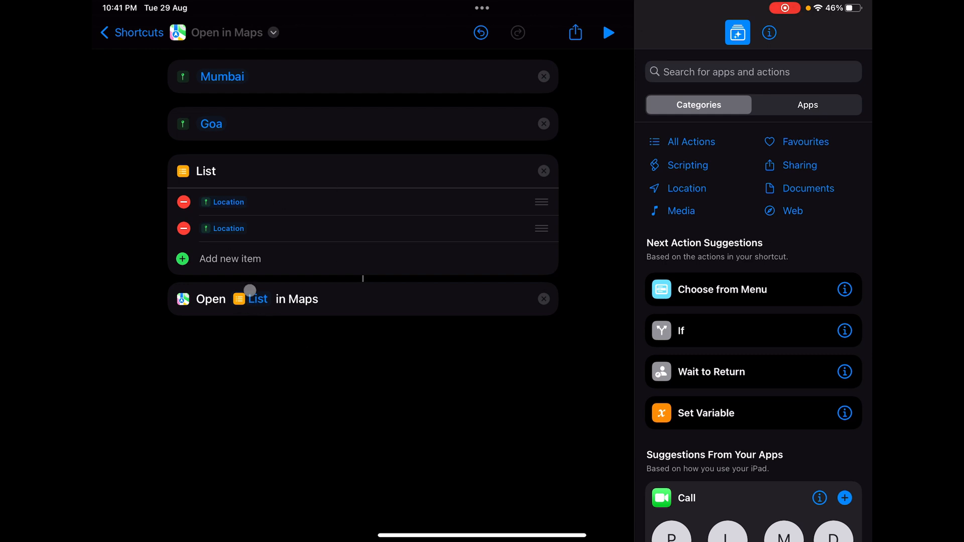
left_click(608, 32)
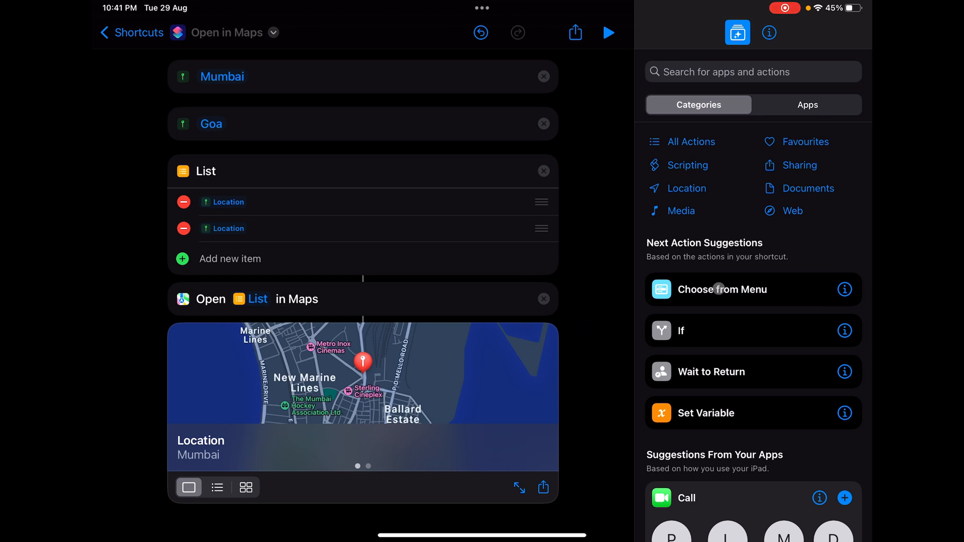
- Add Choose from List, run the shortcut, and pick Goa in the picker
left_click(752, 72)
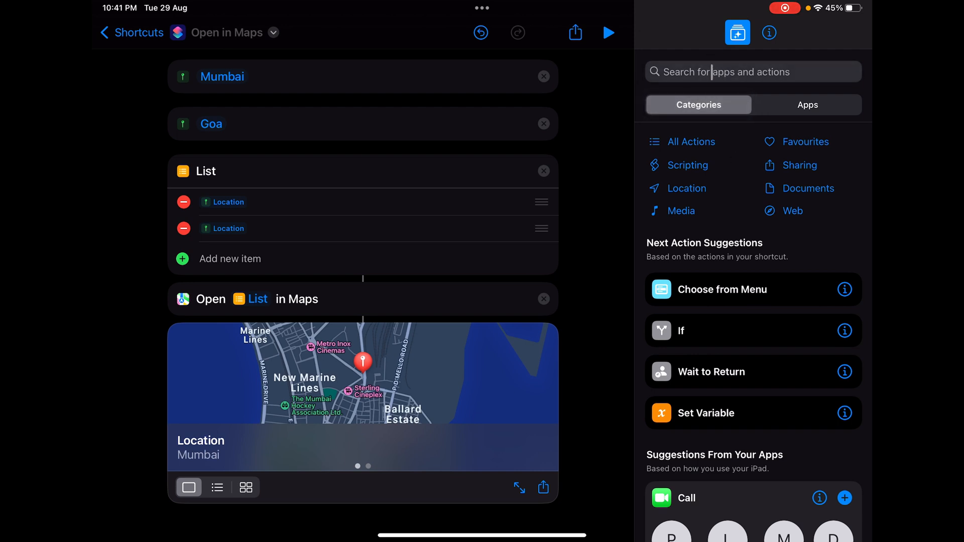
type("Chose")
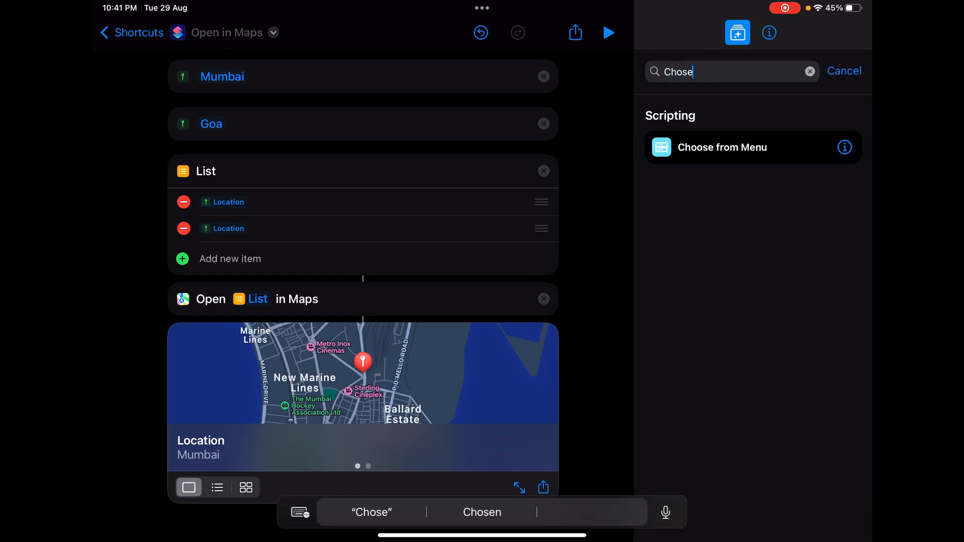
left_click(810, 71)
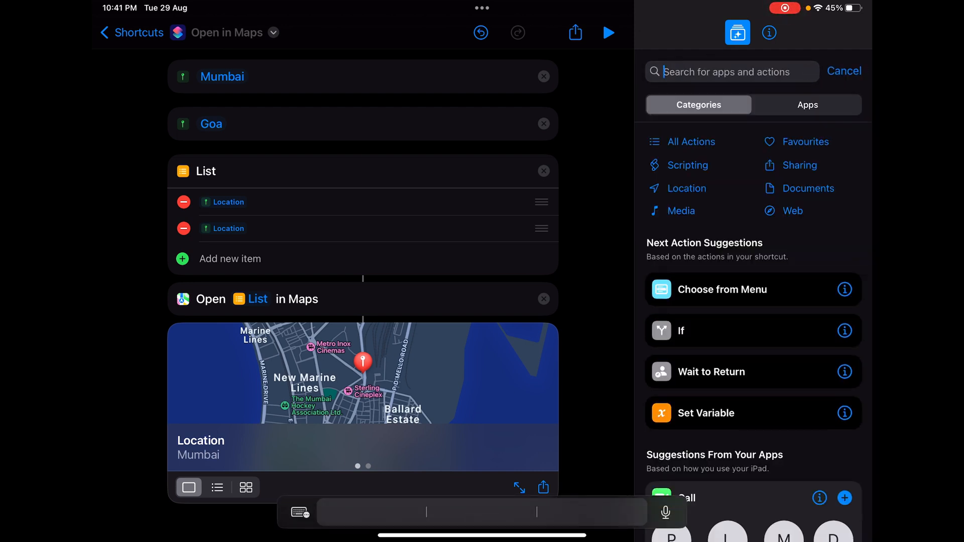
type("List")
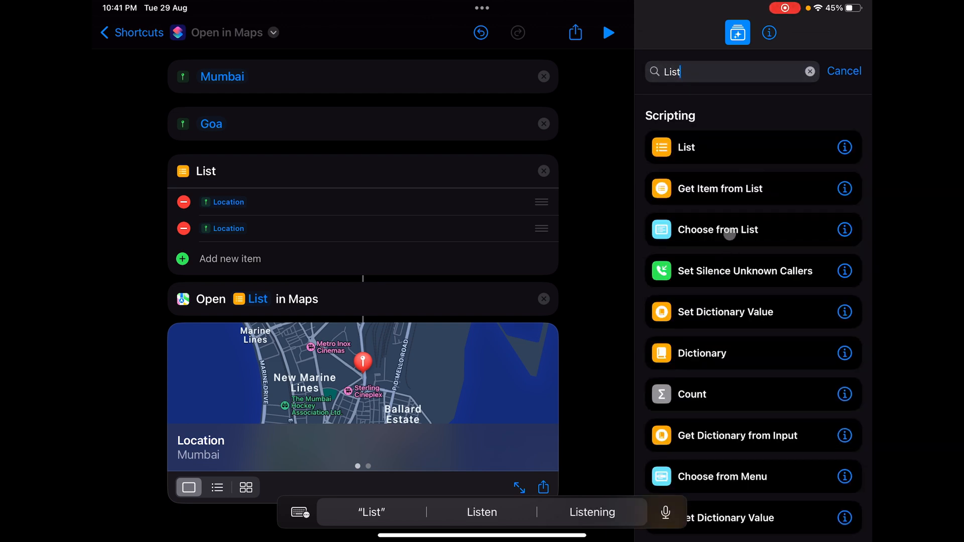
left_click(719, 229)
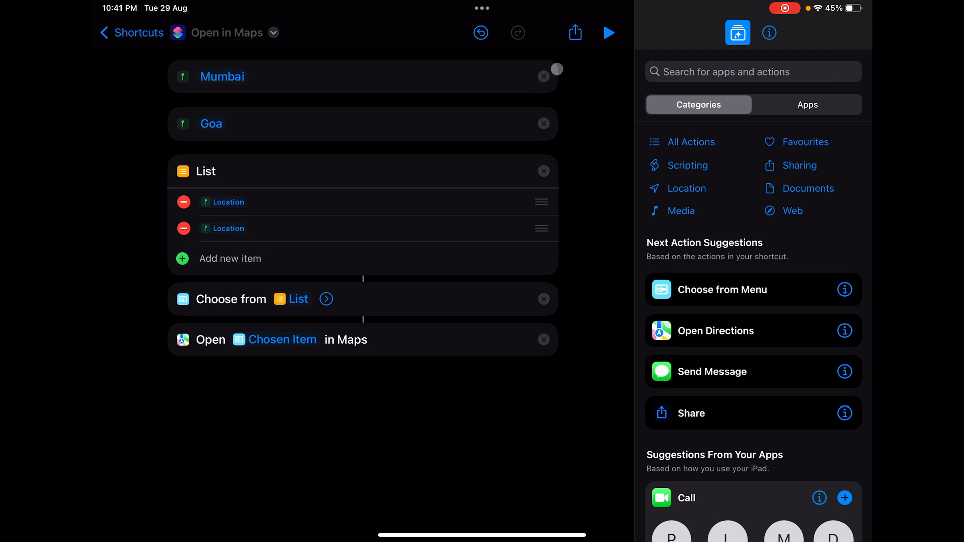
left_click(608, 32)
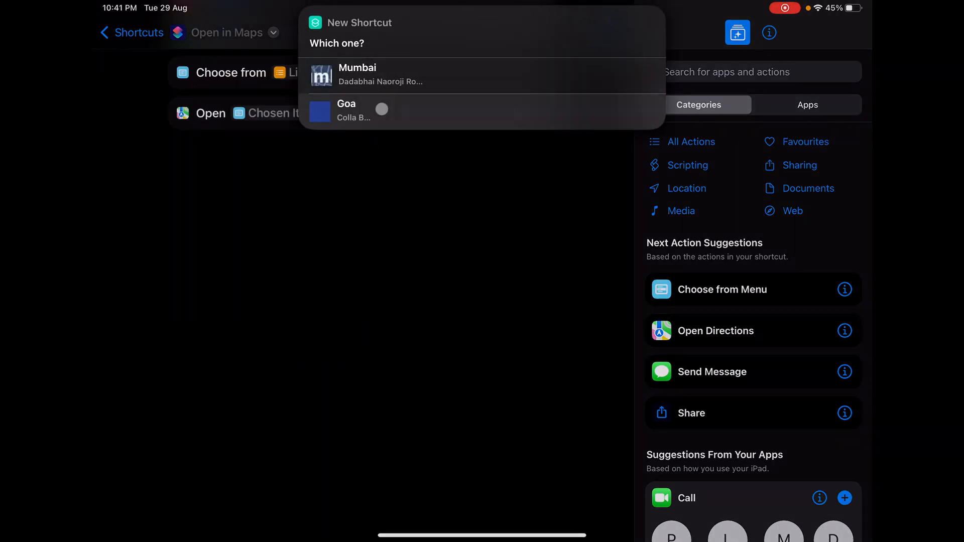
left_click(357, 75)
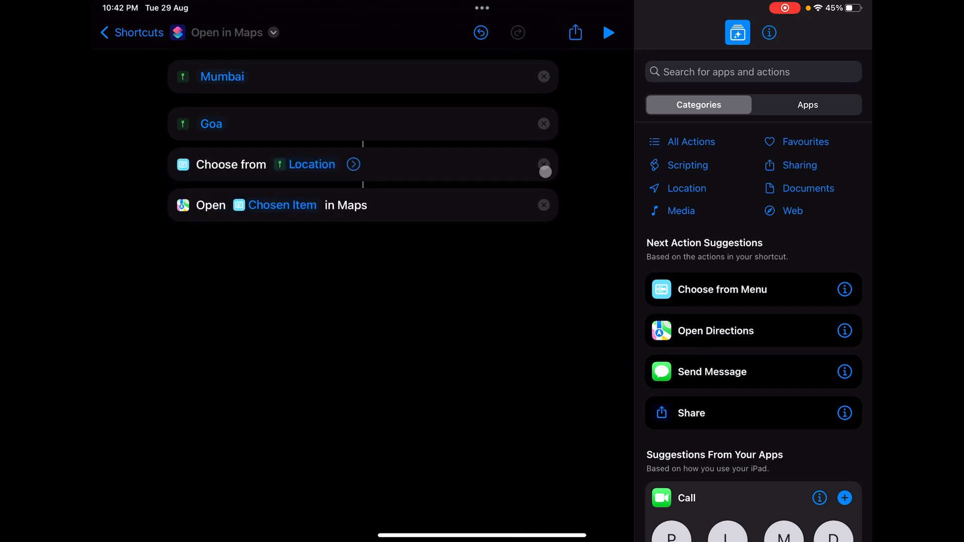
- Remove Choose from List, add a Dictionary, and map a Mumbai text key to Location
left_click(544, 164)
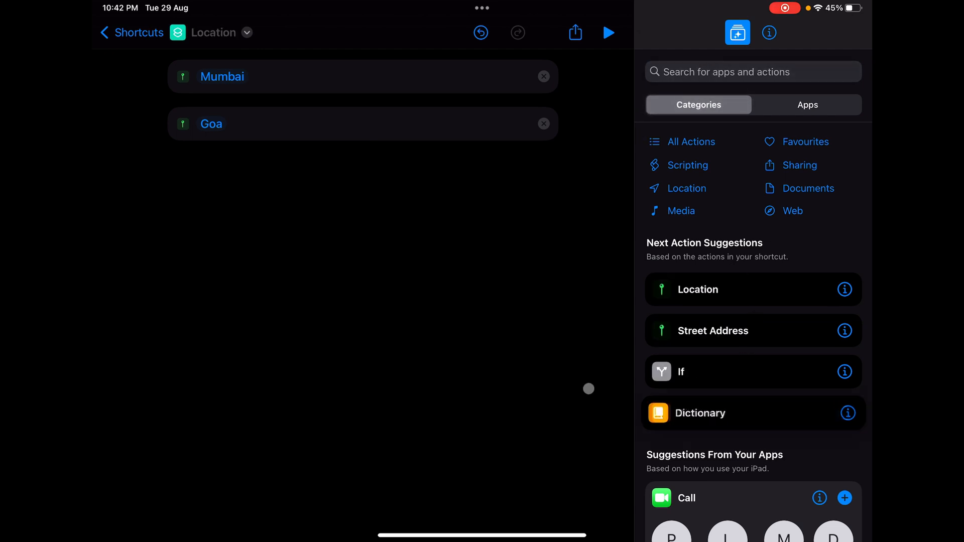
left_click(720, 413)
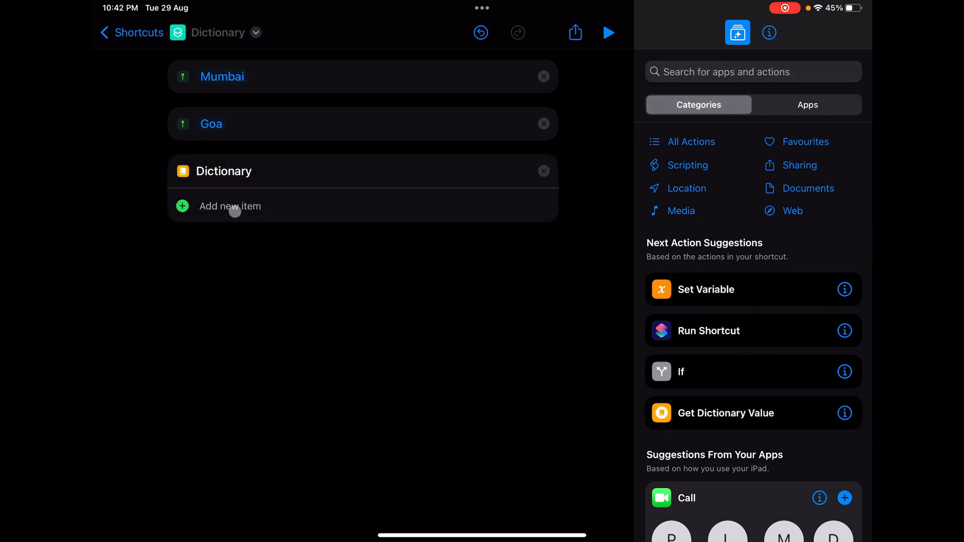
left_click(230, 207)
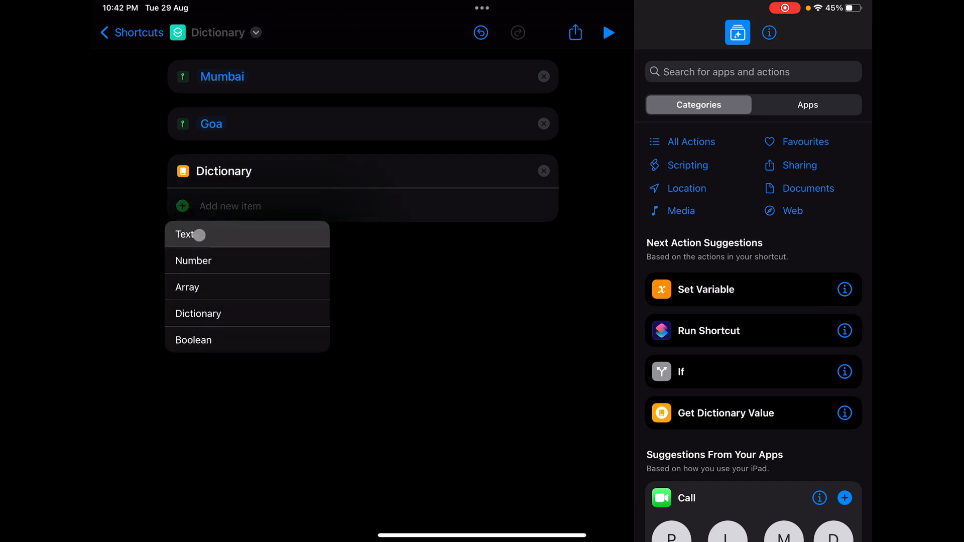
left_click(184, 234)
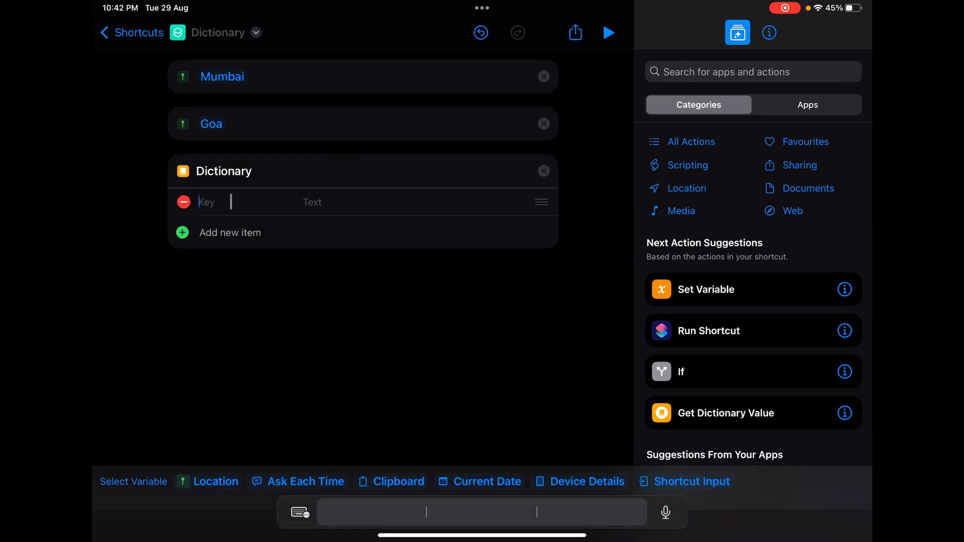
type("Mumbai")
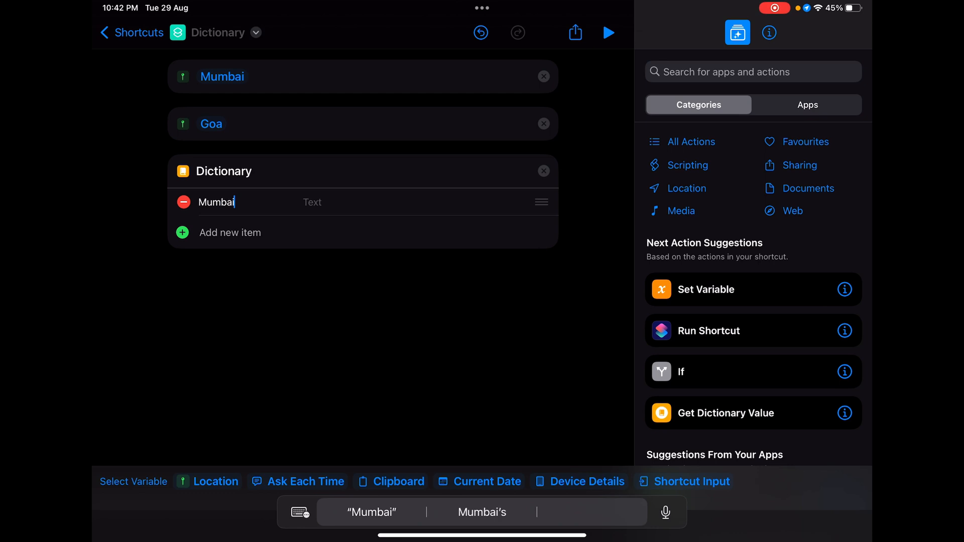
left_click(340, 202)
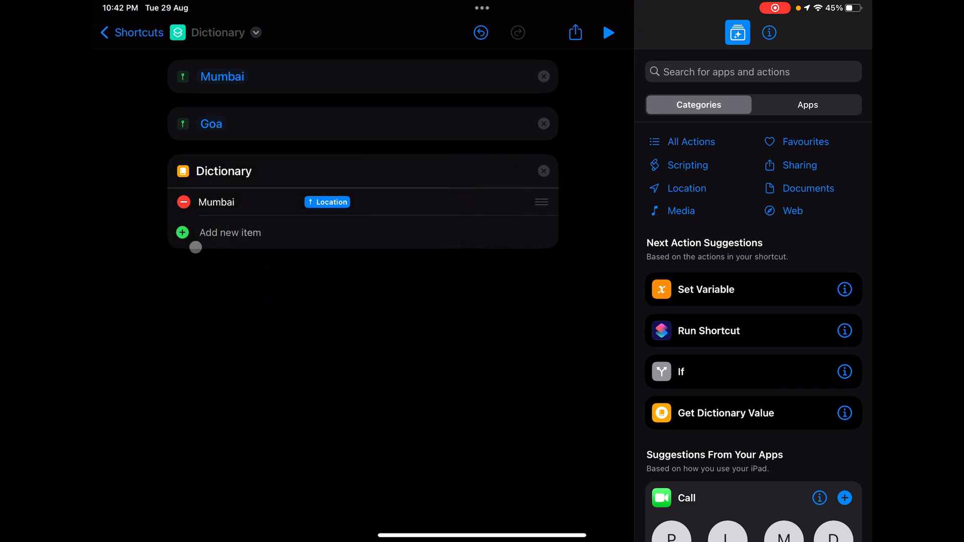
- Add a Goa text key holding the Goa Location
left_click(183, 233)
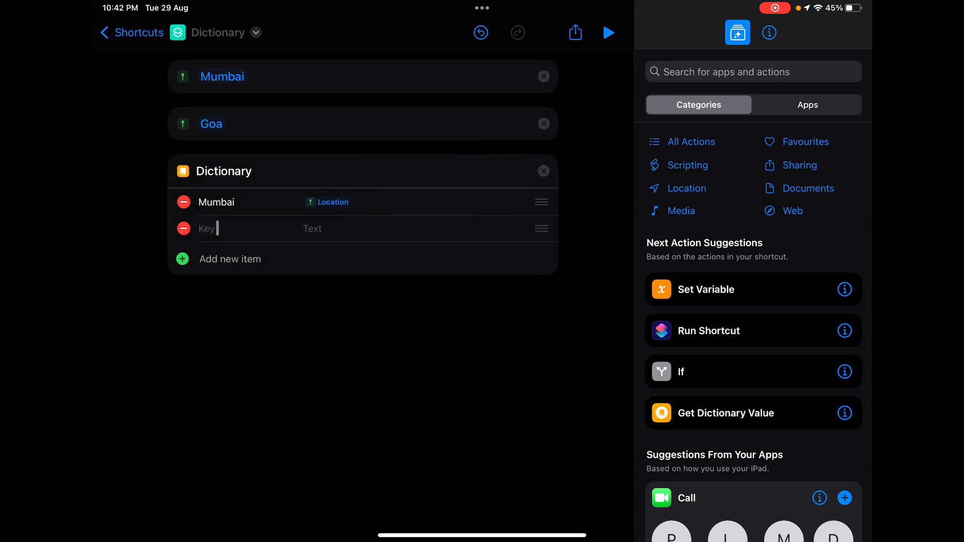
type("Goa")
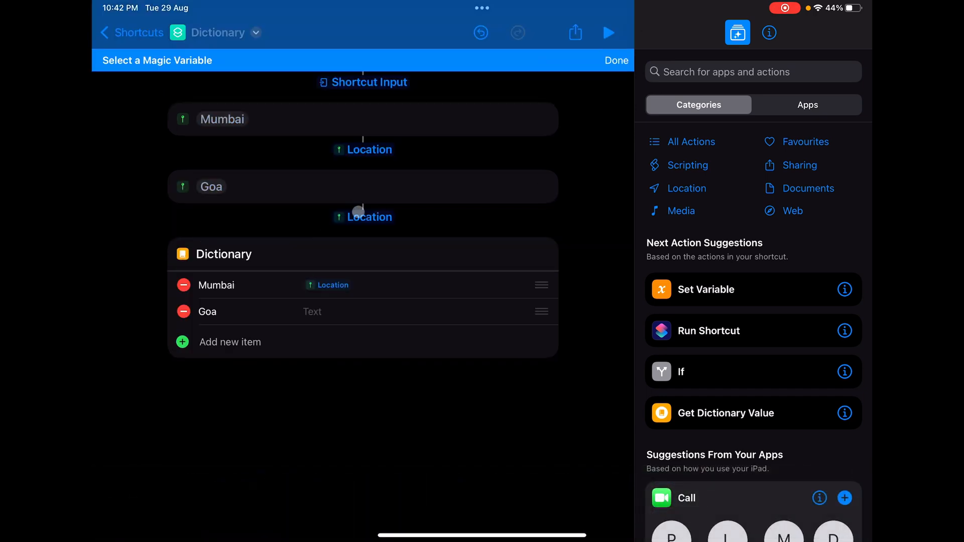
left_click(616, 60)
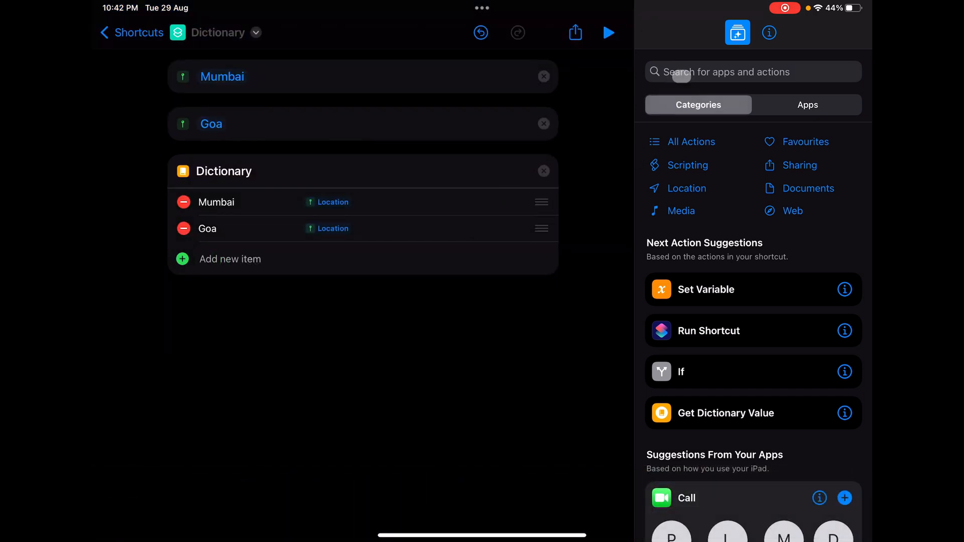
- Add Open in Maps after the Dictionary, run it, and open the Dictionary variable options
type("Maps")
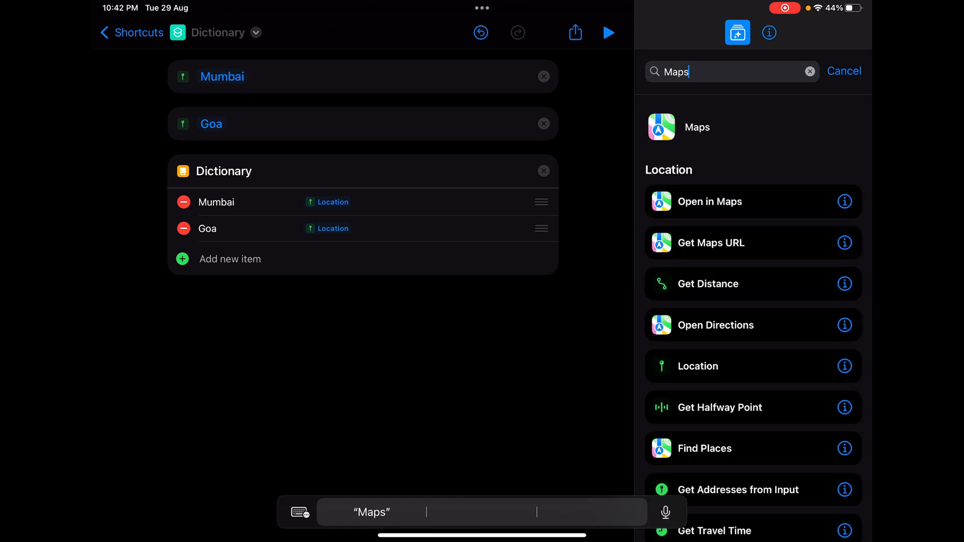
left_click(709, 201)
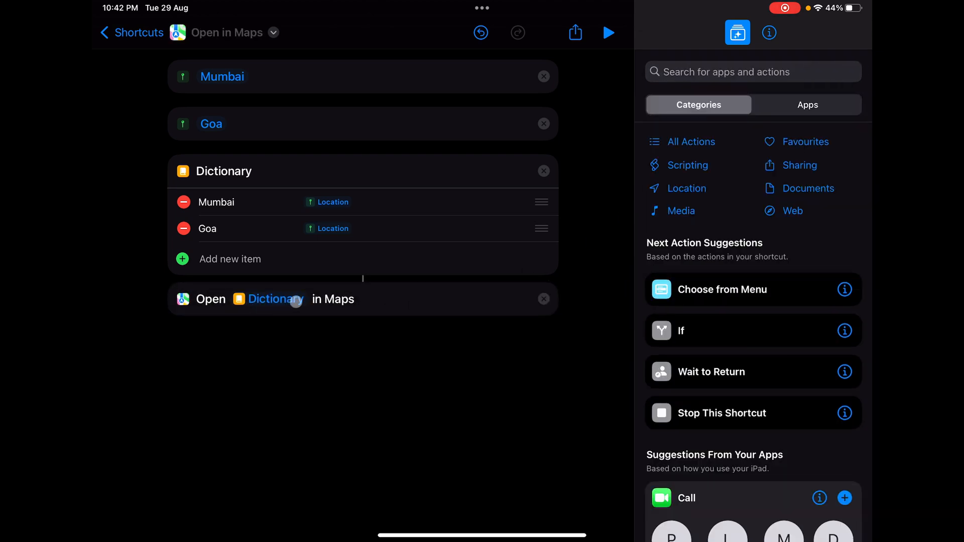
left_click(608, 32)
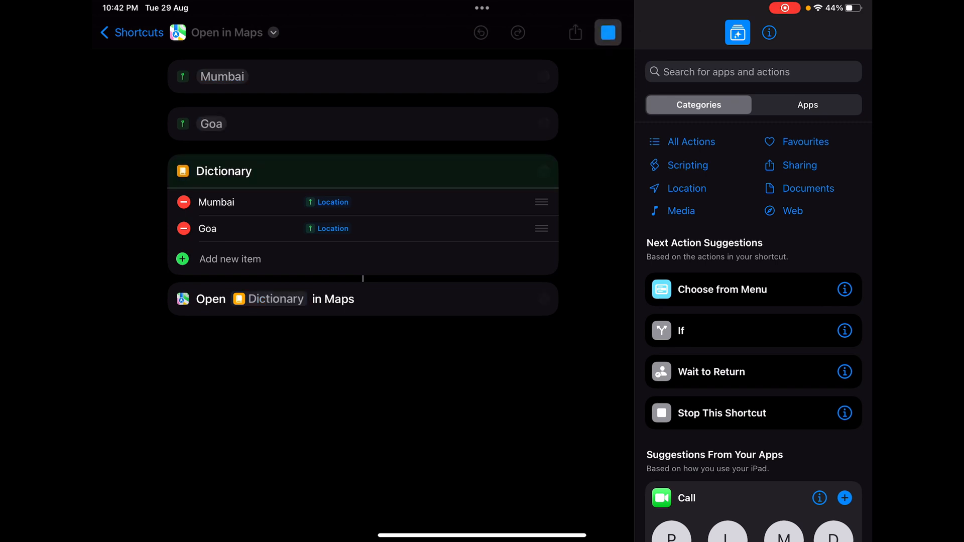
left_click(608, 32)
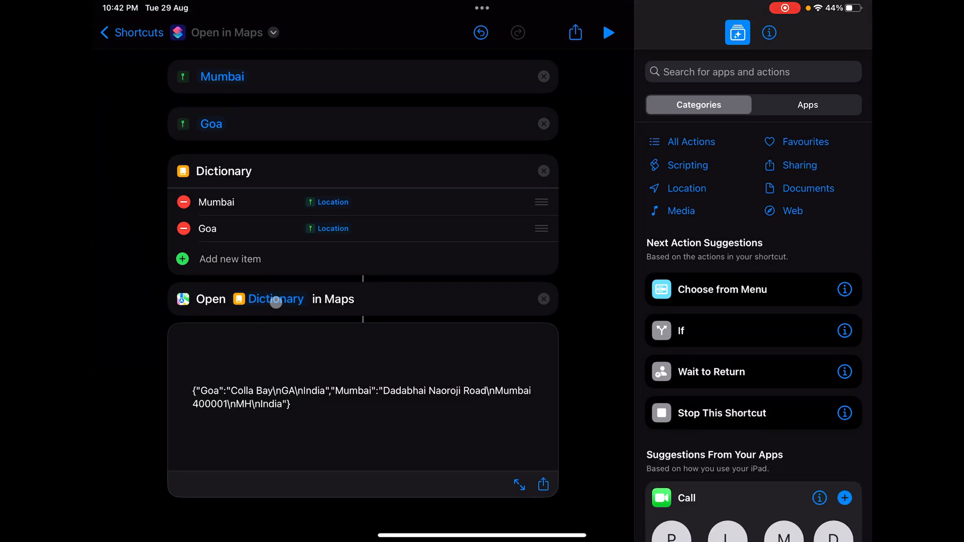
left_click(275, 299)
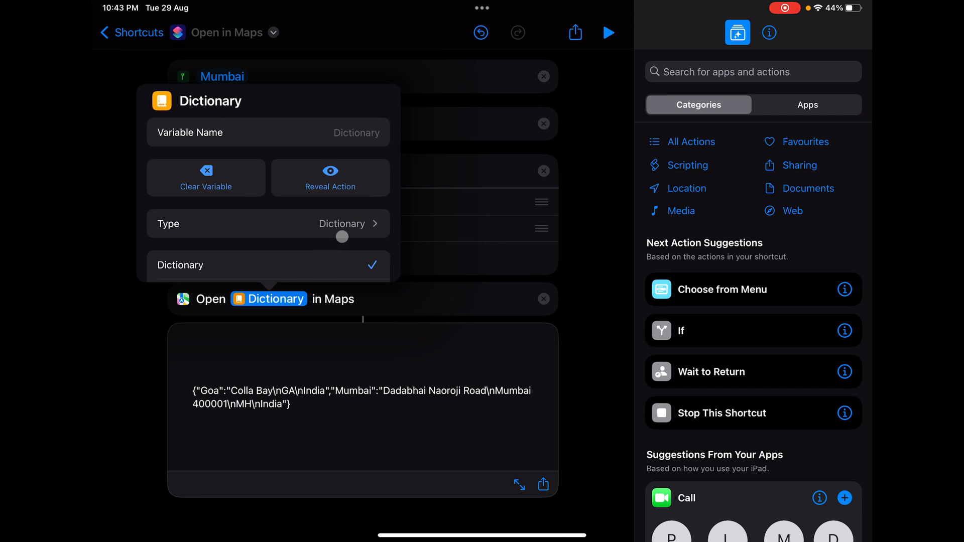
- Set the Dictionary variable in Open in Maps to Values, then run it
left_click(268, 224)
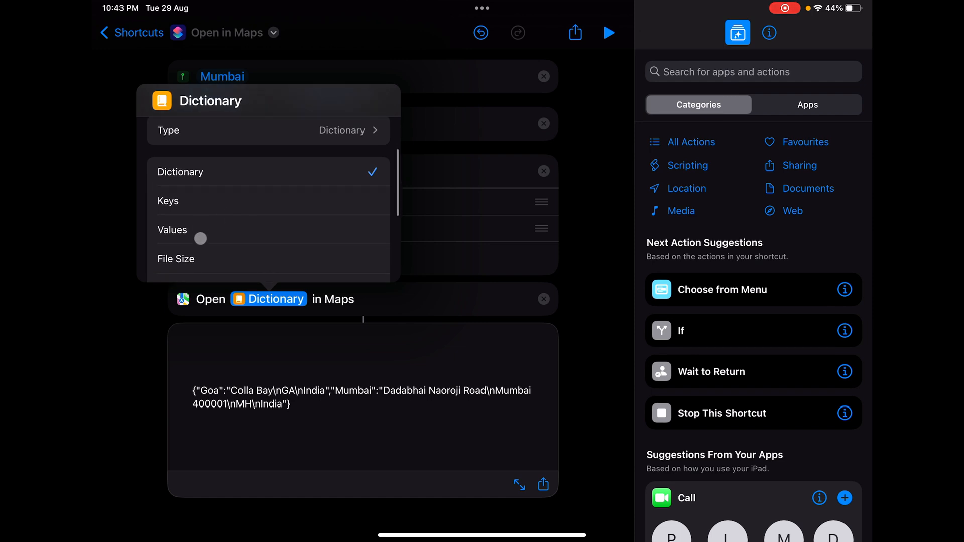
scroll("down", 3)
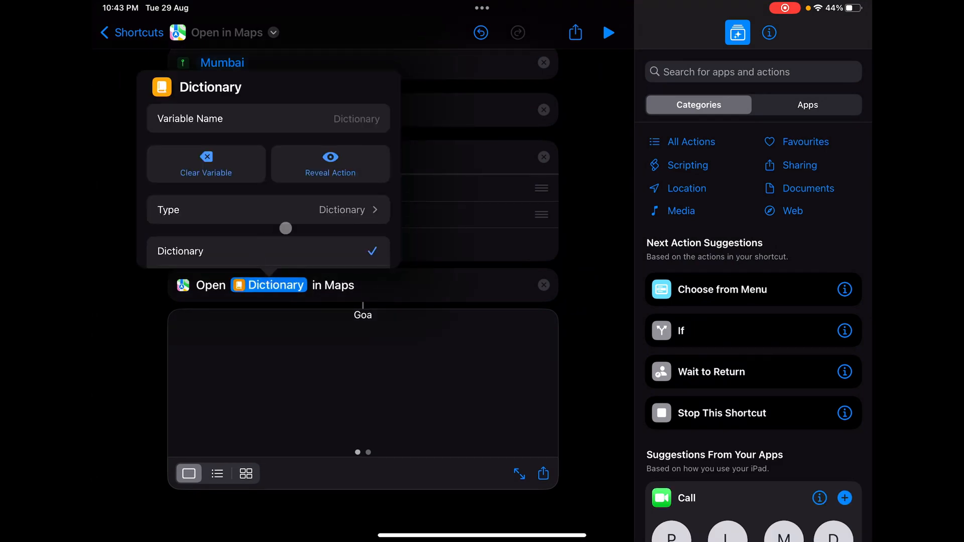
left_click(273, 210)
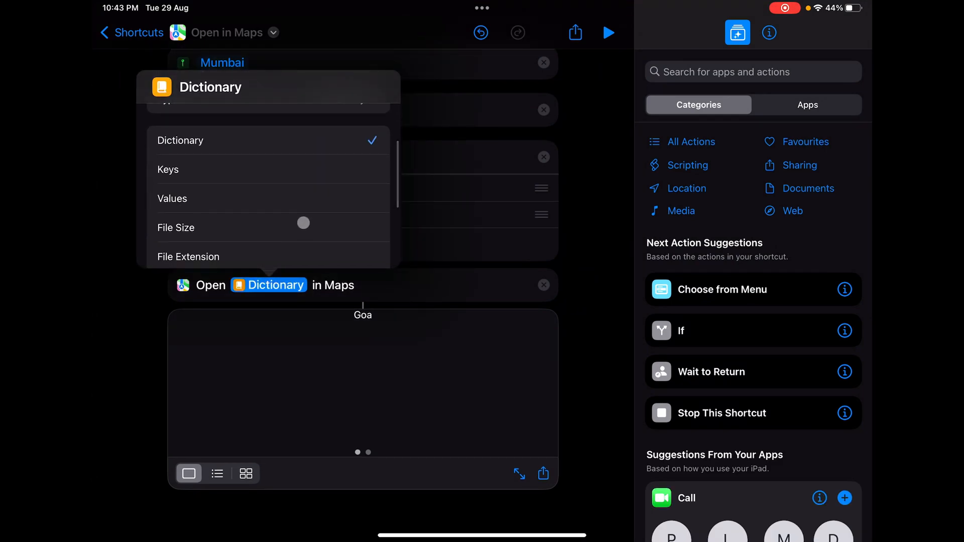
left_click(172, 199)
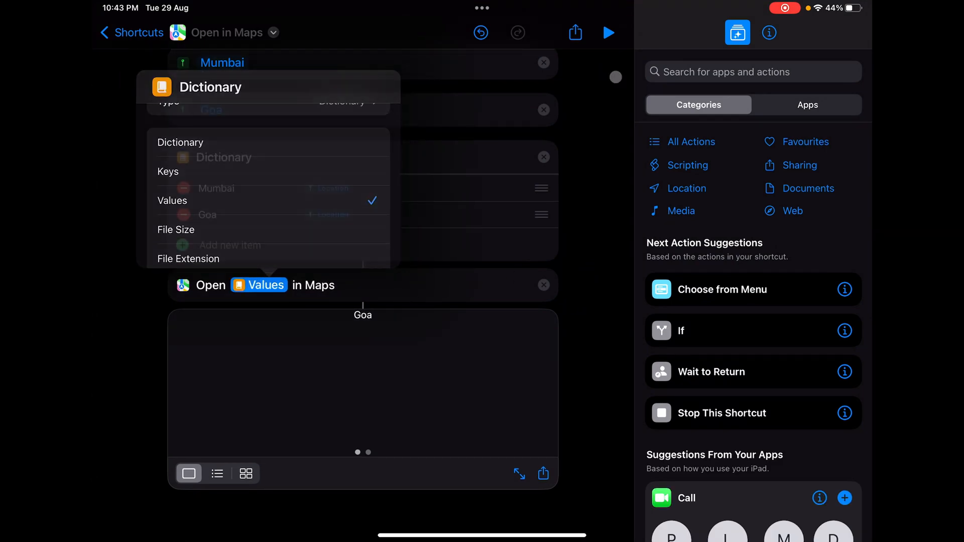
left_click(609, 32)
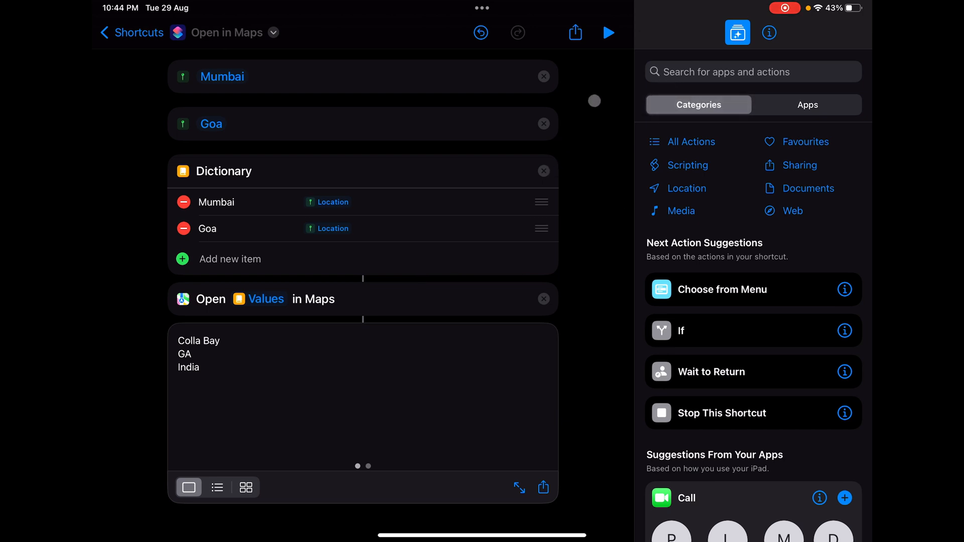
- Search the action library for 'Dic' to list Dictionary actions
left_click(731, 72)
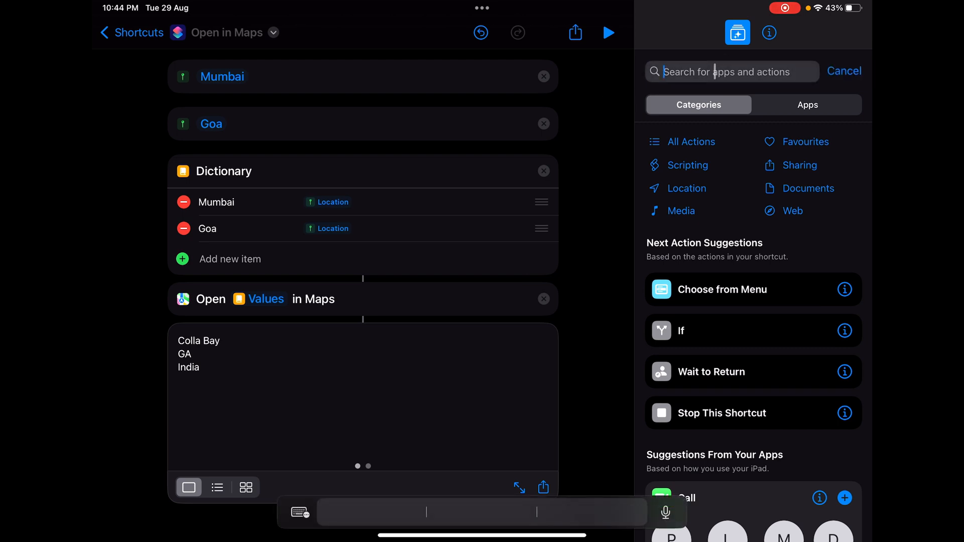
type("Disc")
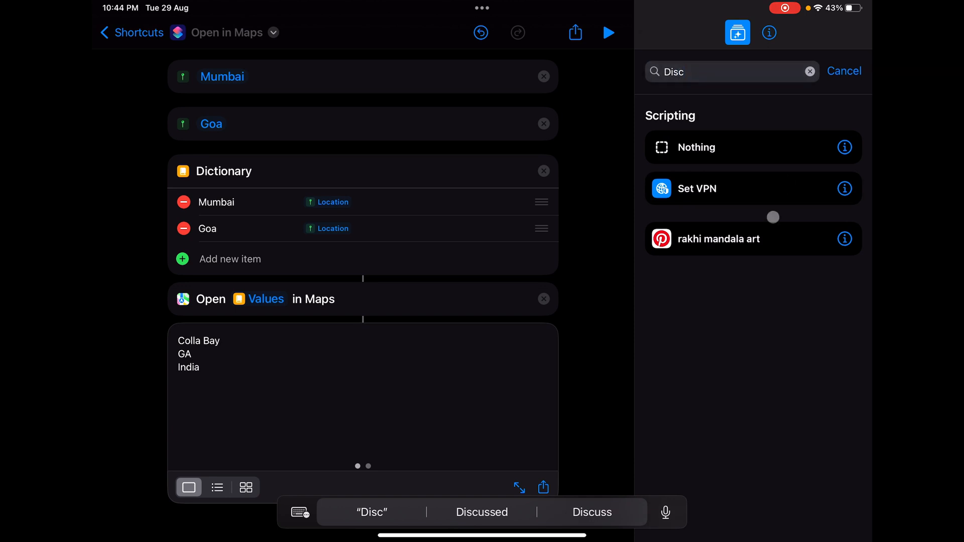
key("backspace")
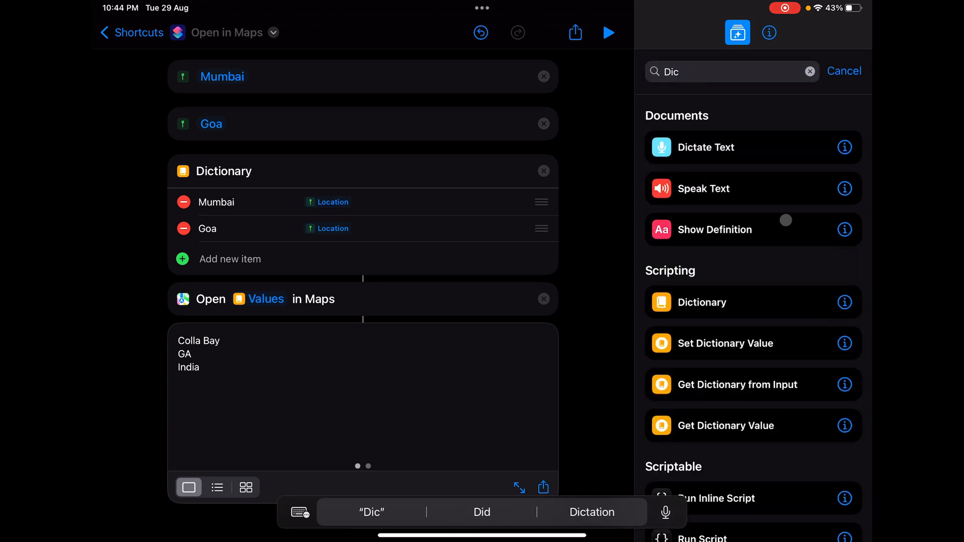